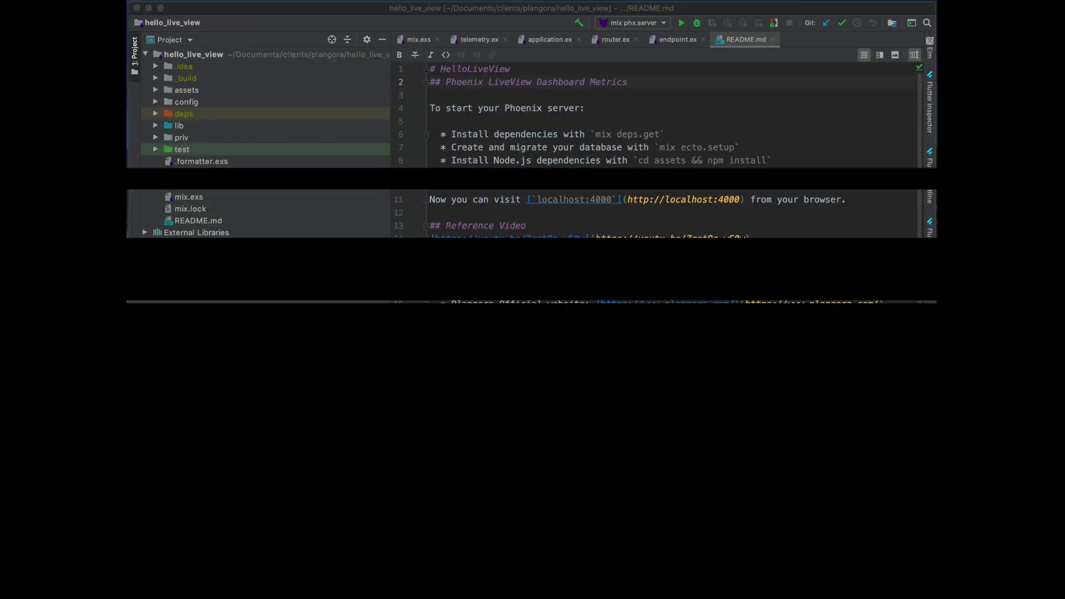
- Open a project terminal and mix.exs to check phoenix_live_view is 0.11.0 with override
left_click(368, 580)
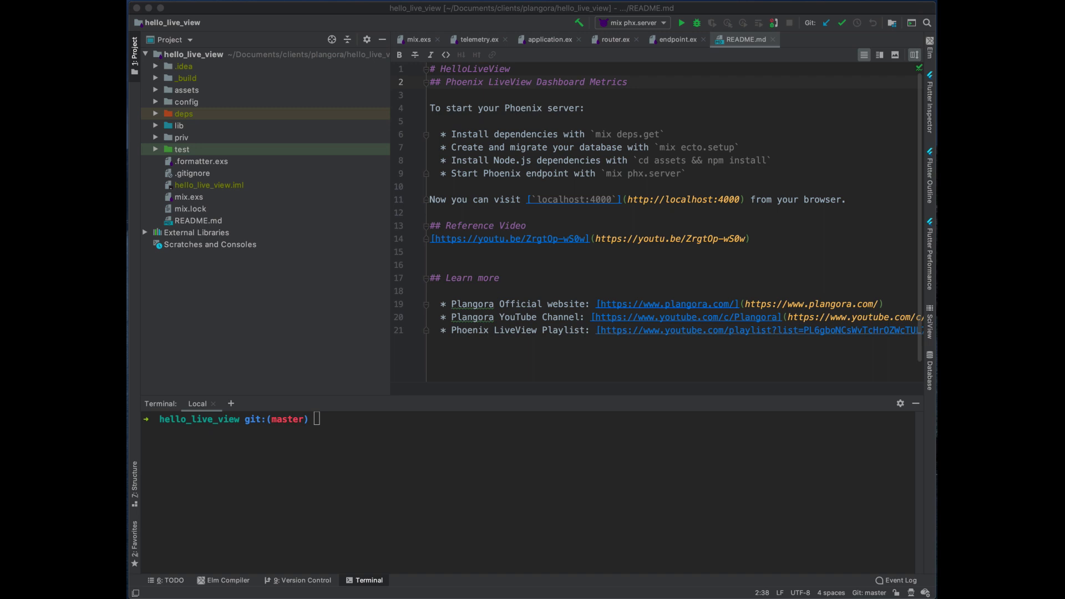
mouse_move(730, 143)
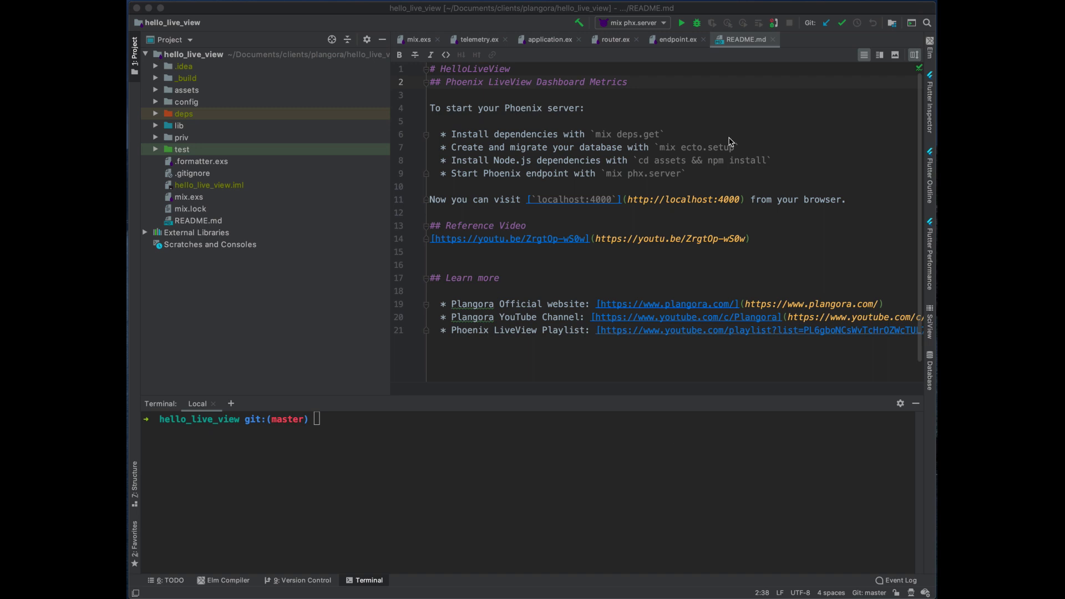
left_click(675, 39)
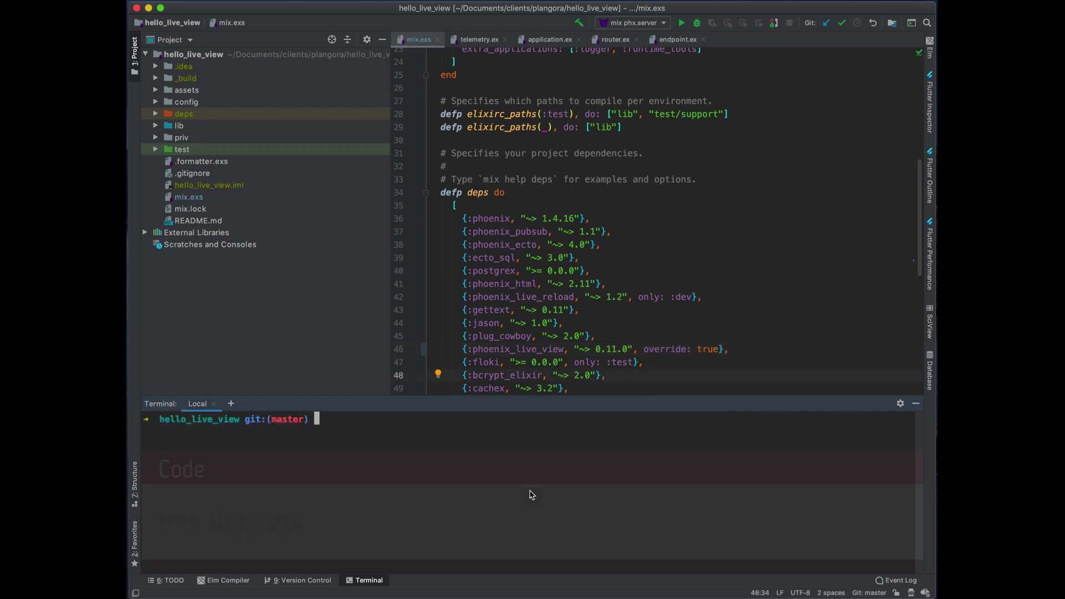
- Run mix deps.get, then npm install -f phoenix_live_view inside assets
type("mix deps.get")
type("npm i")
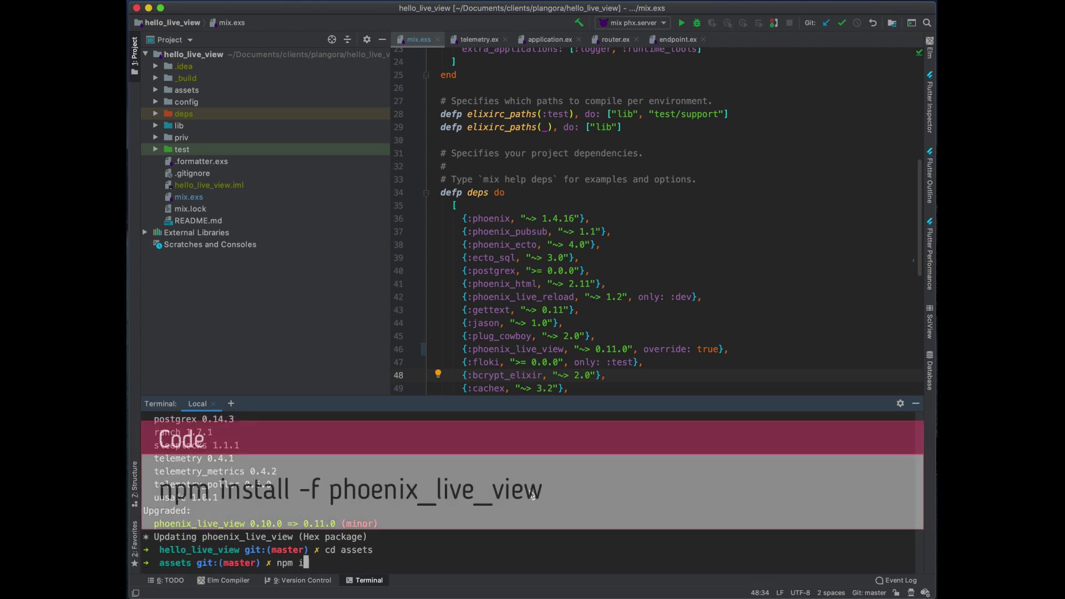
type("nstall -f")
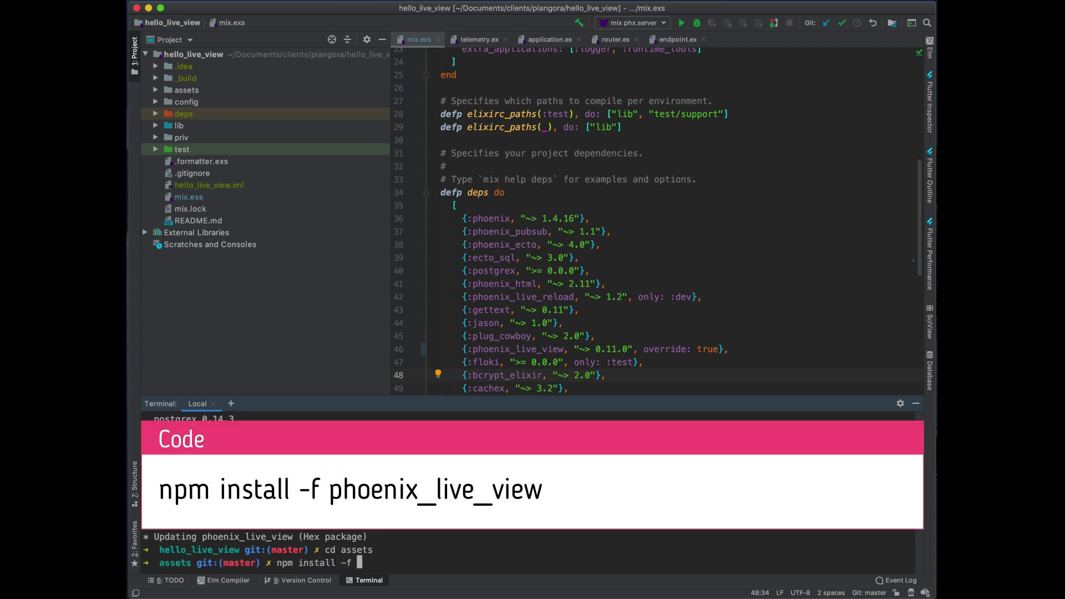
type("phoenix_live_view")
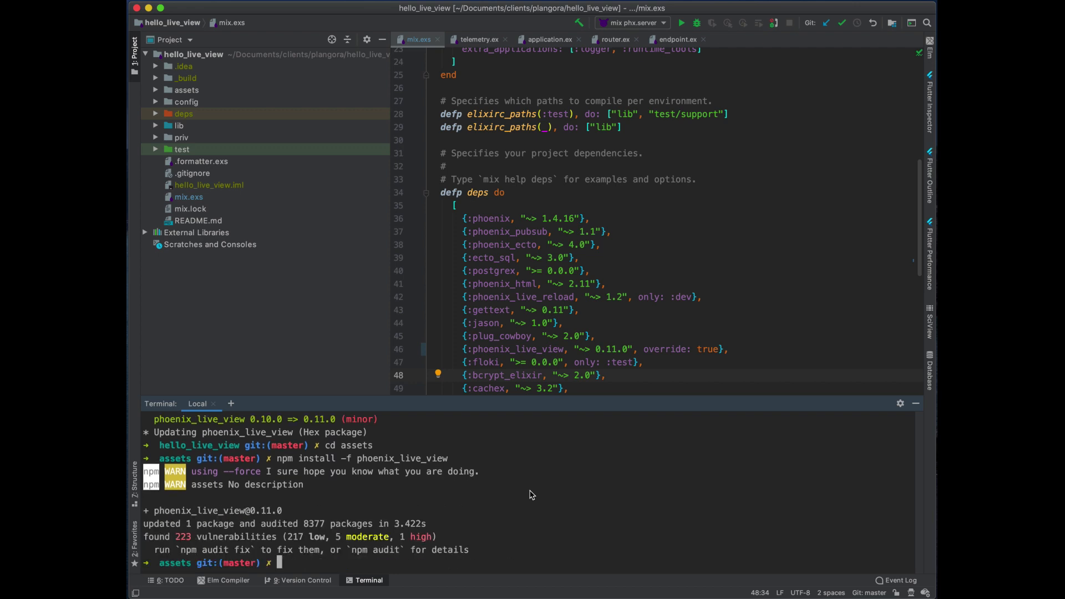
mouse_move(569, 491)
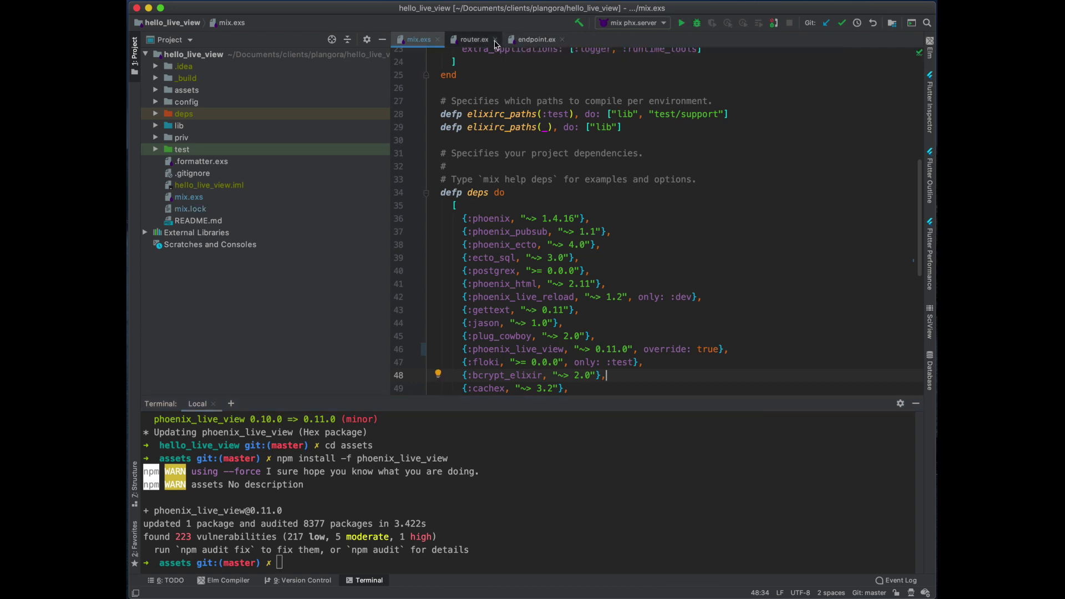
- Close other tabs, view assets/css/app.scss's live_view.css import, and return to mix.exs
left_click(497, 39)
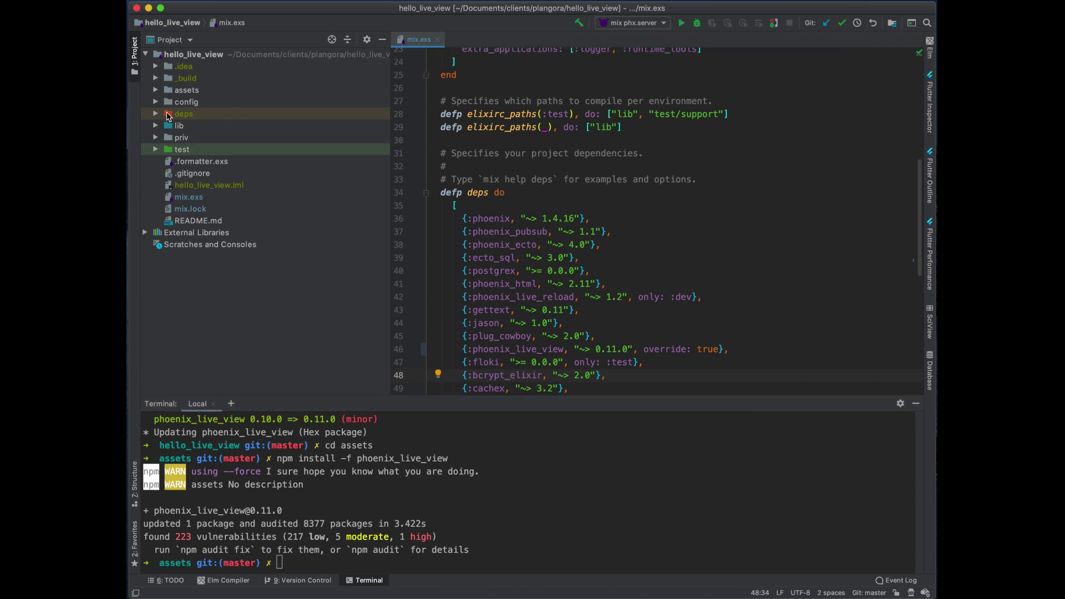
left_click(186, 90)
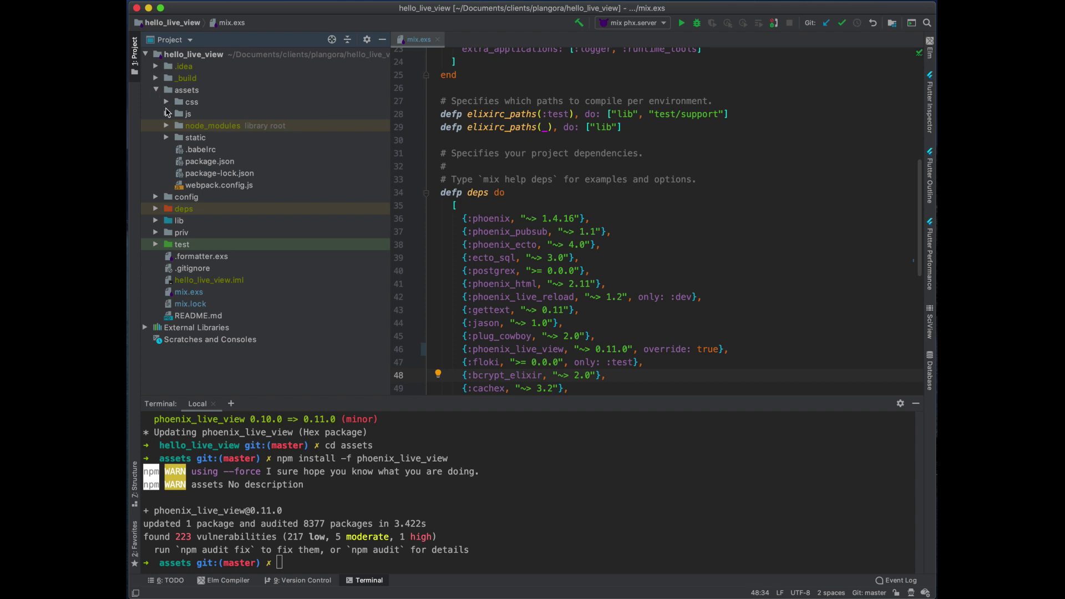
left_click(191, 101)
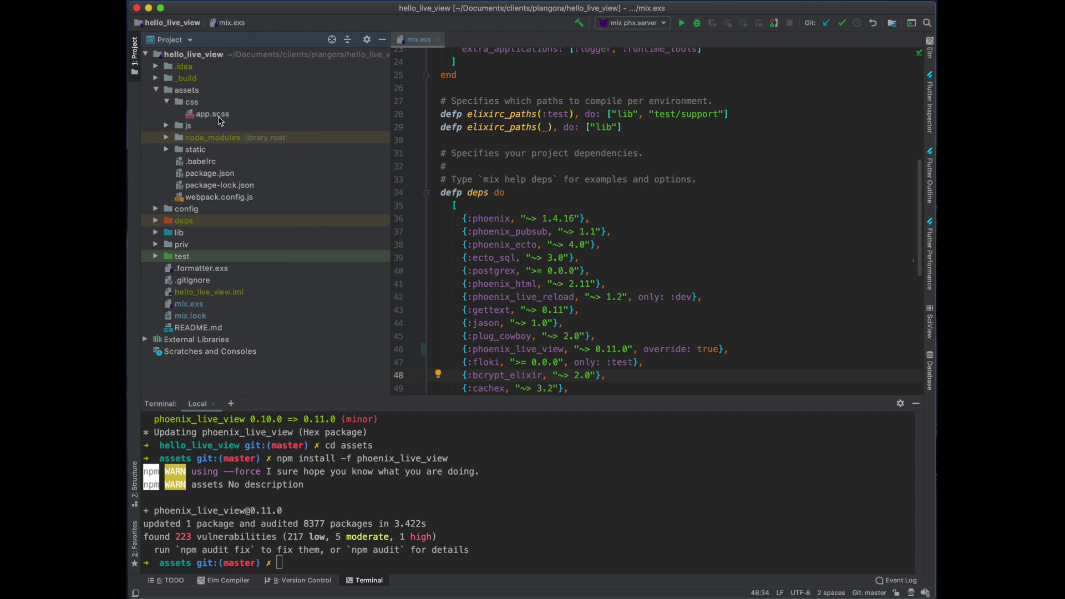
double_click(212, 113)
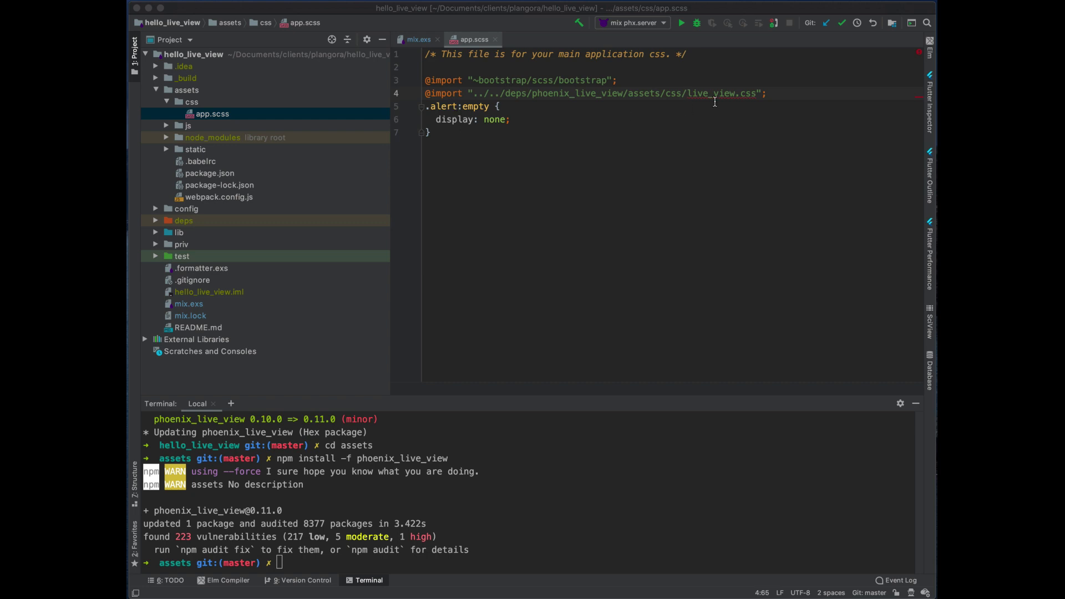
left_click(417, 39)
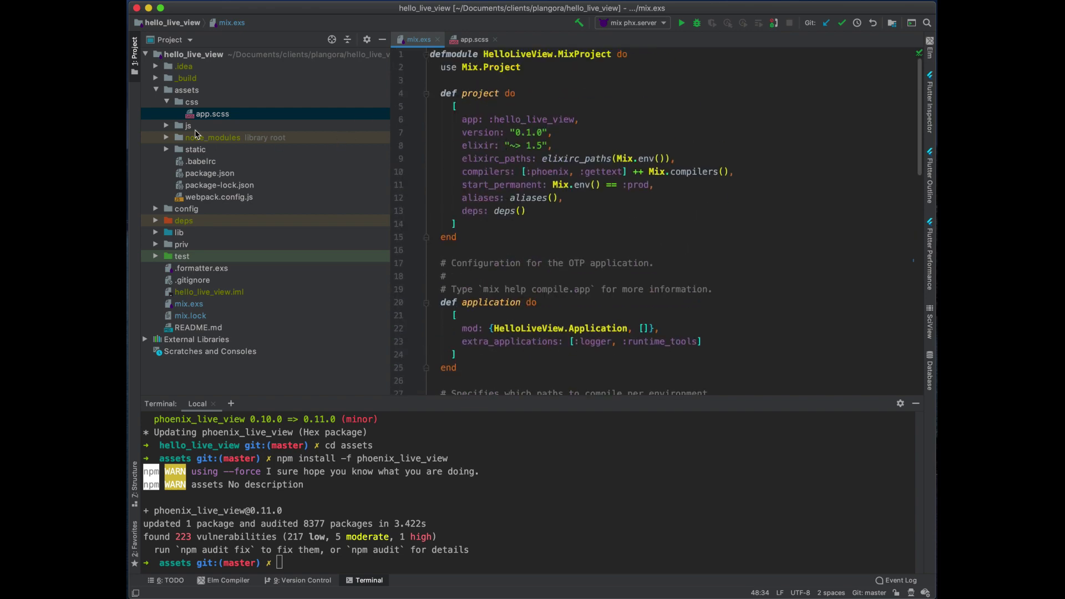
- Add "nprogress": "^0.2.0" to the assets package.json dependencies
left_click(209, 161)
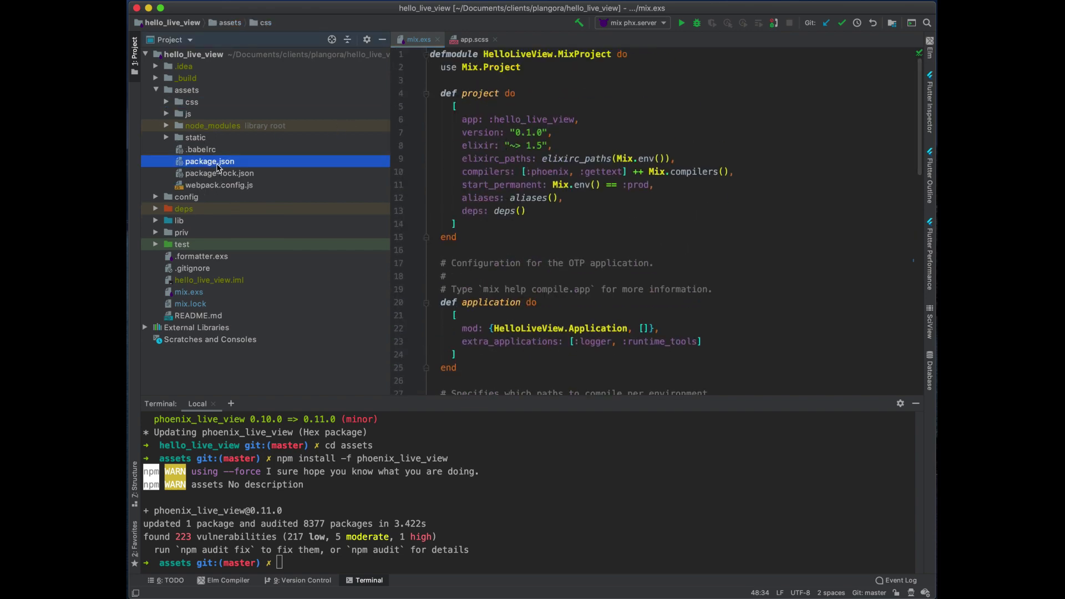
double_click(209, 161)
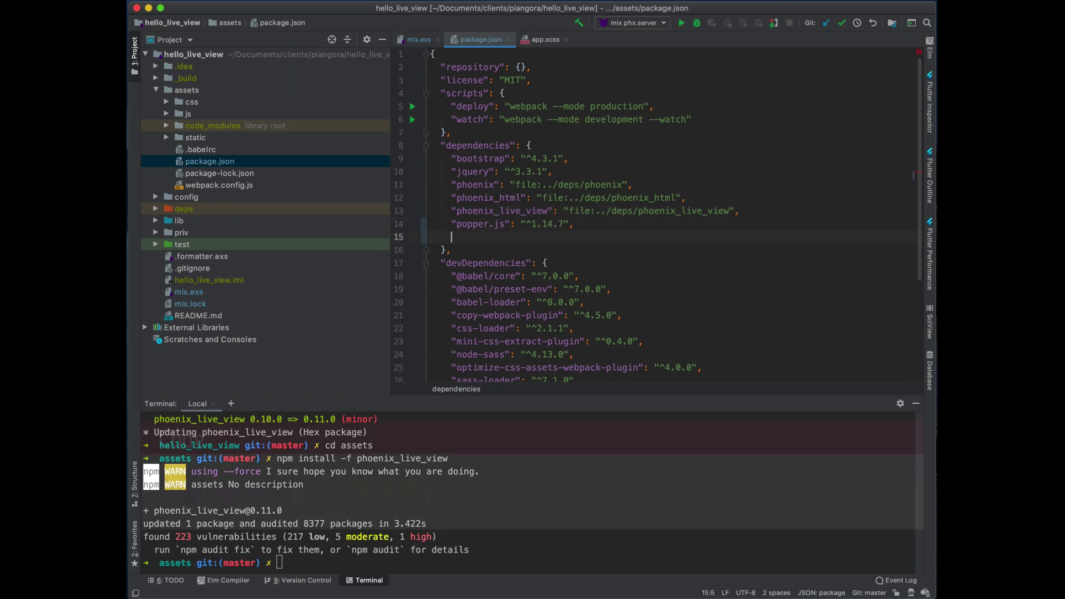
type("\"\"")
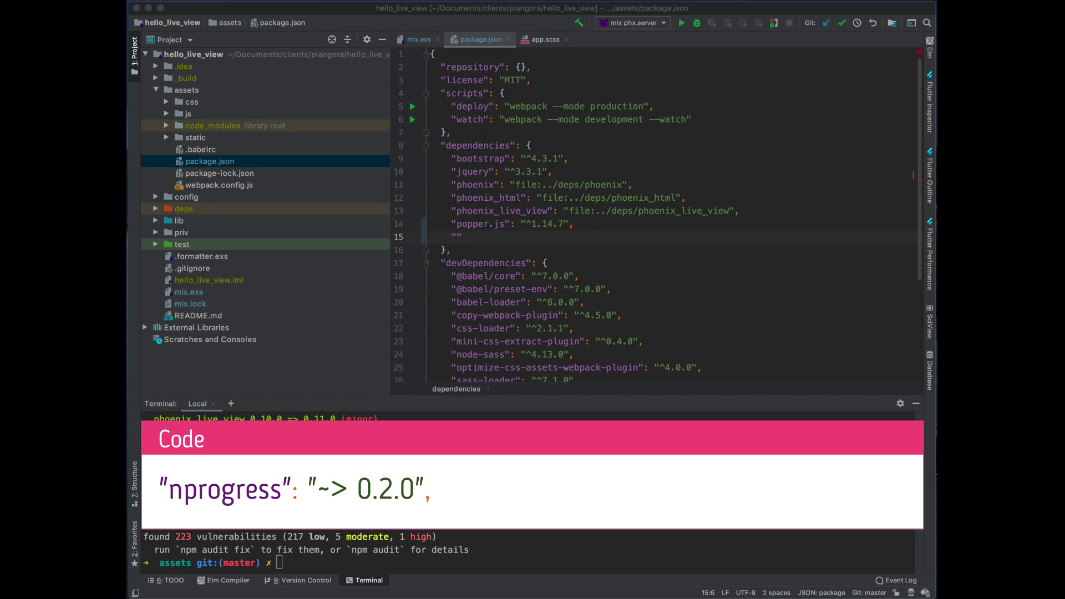
left_click(457, 224)
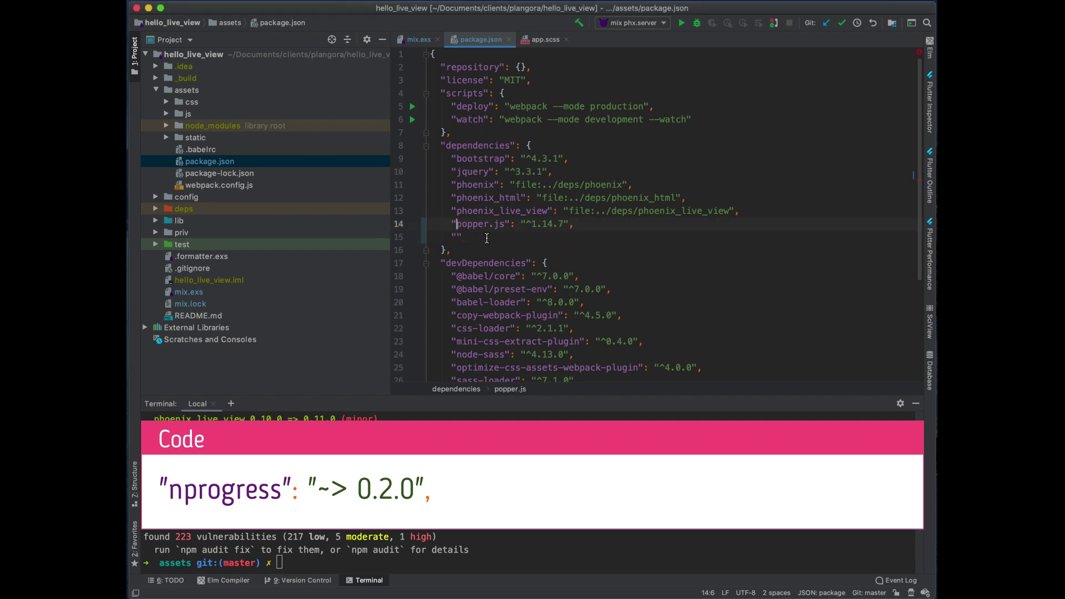
type("np")
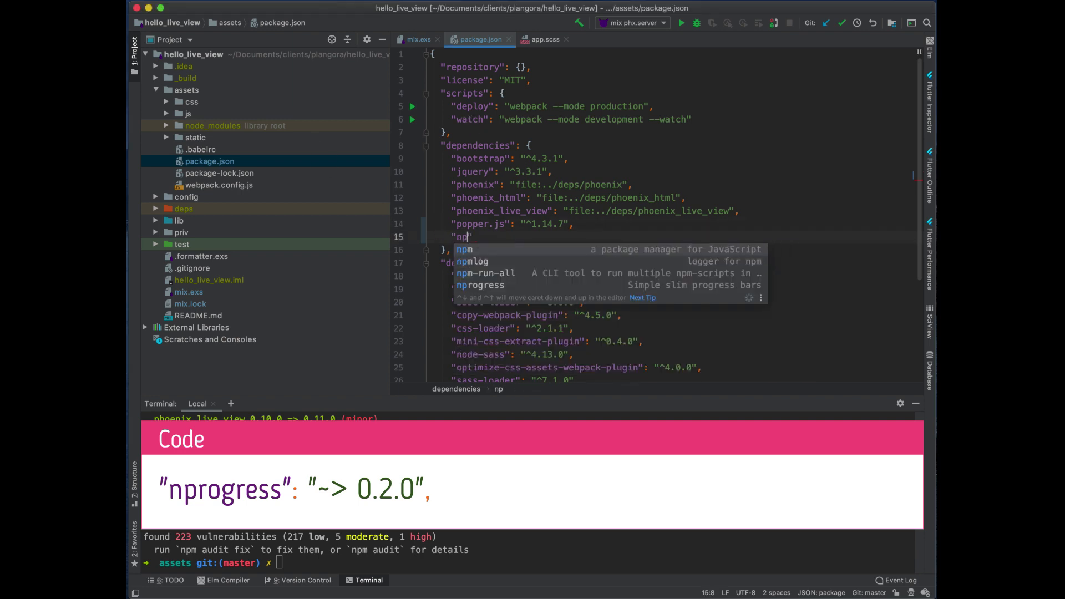
type("rogress\": \"\"")
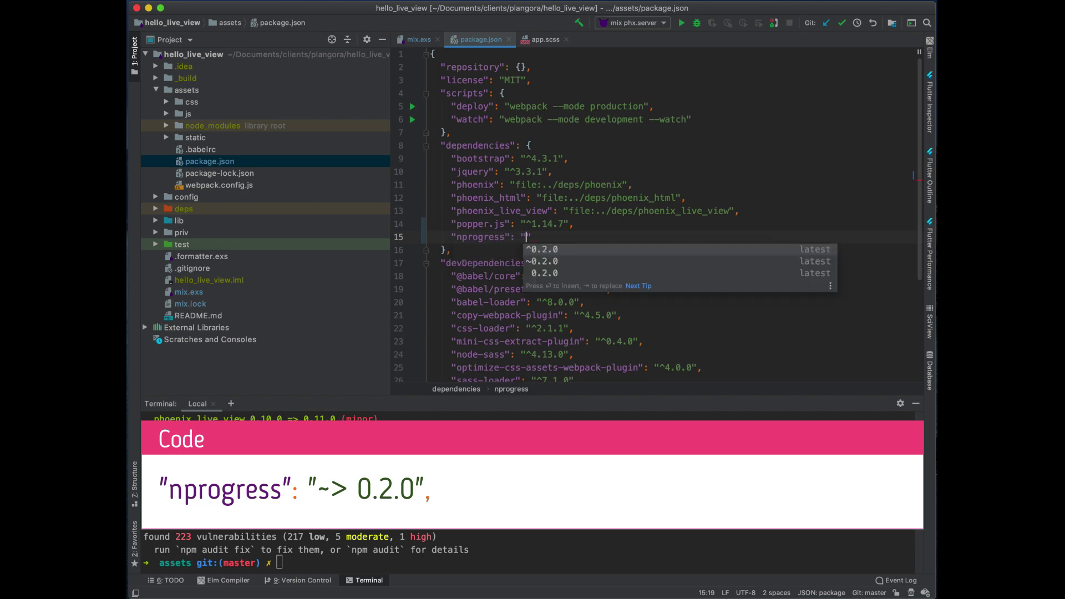
type("0.2.0")
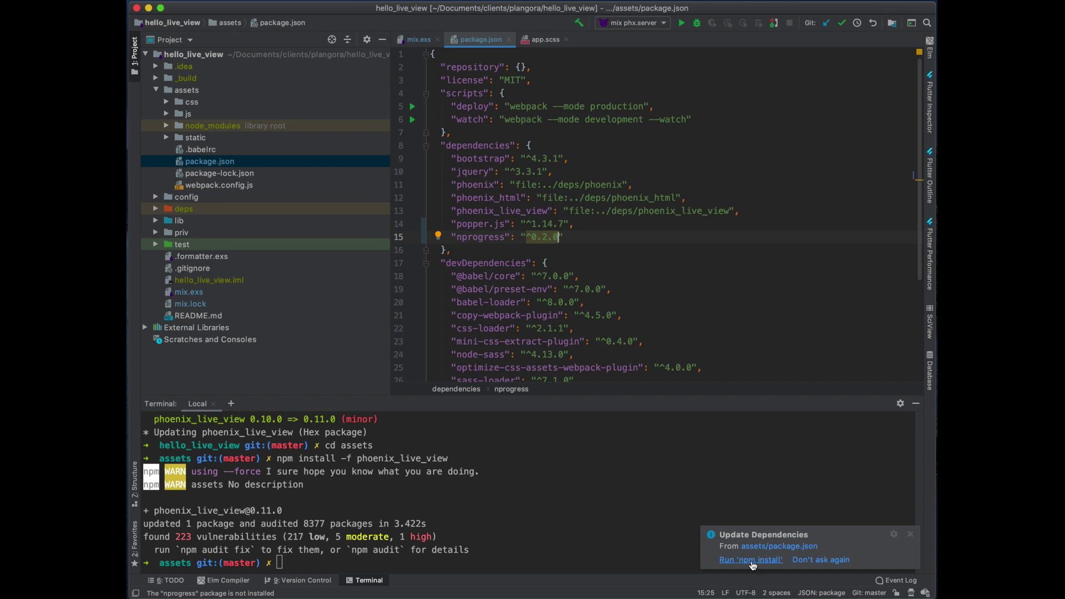
- Run npm install from the notification to install nprogress
left_click(750, 560)
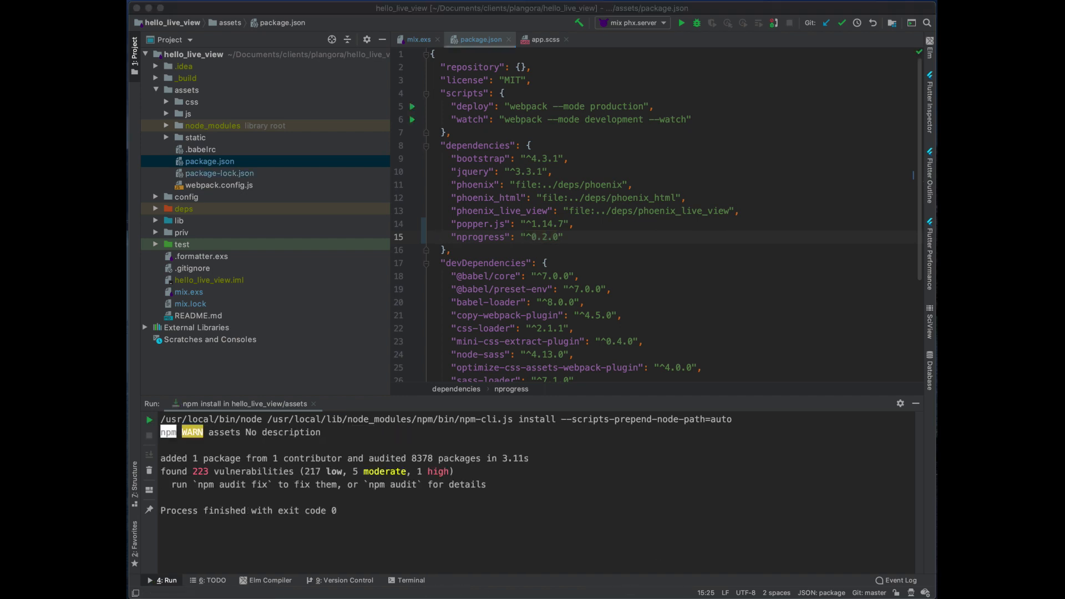
left_click(544, 39)
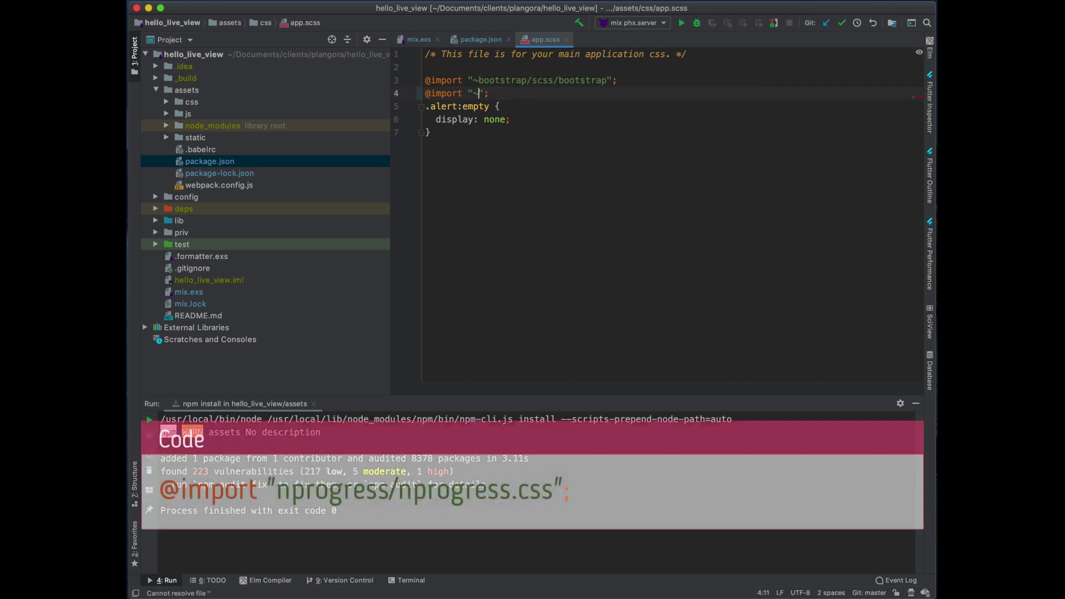
- Import nprogress/nprogress.css in app.scss, then review package.json and mix.exs
type("nprogress/nprogress.css")
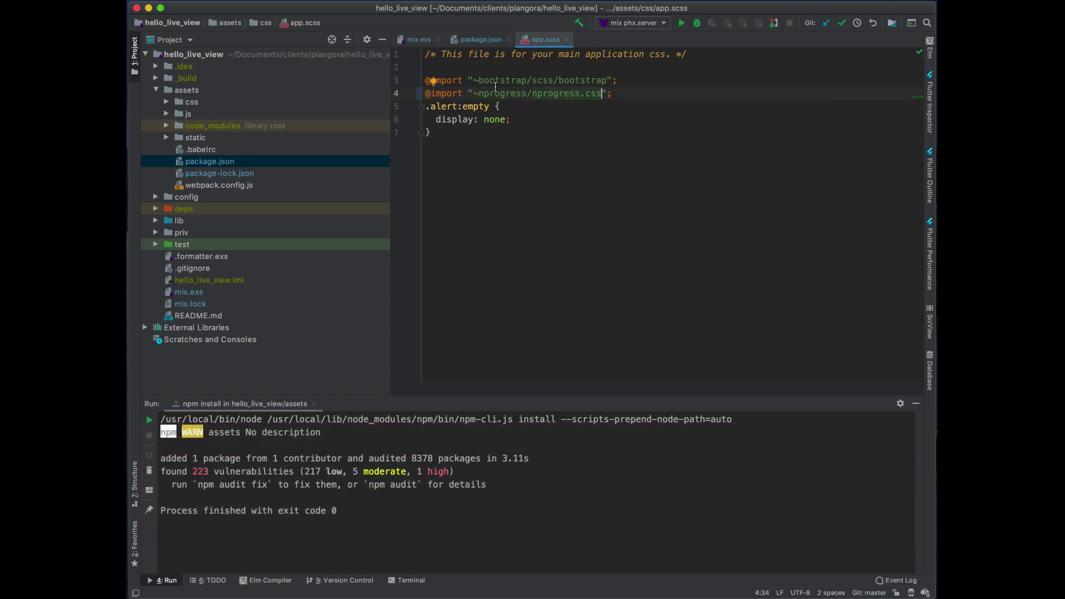
left_click(480, 39)
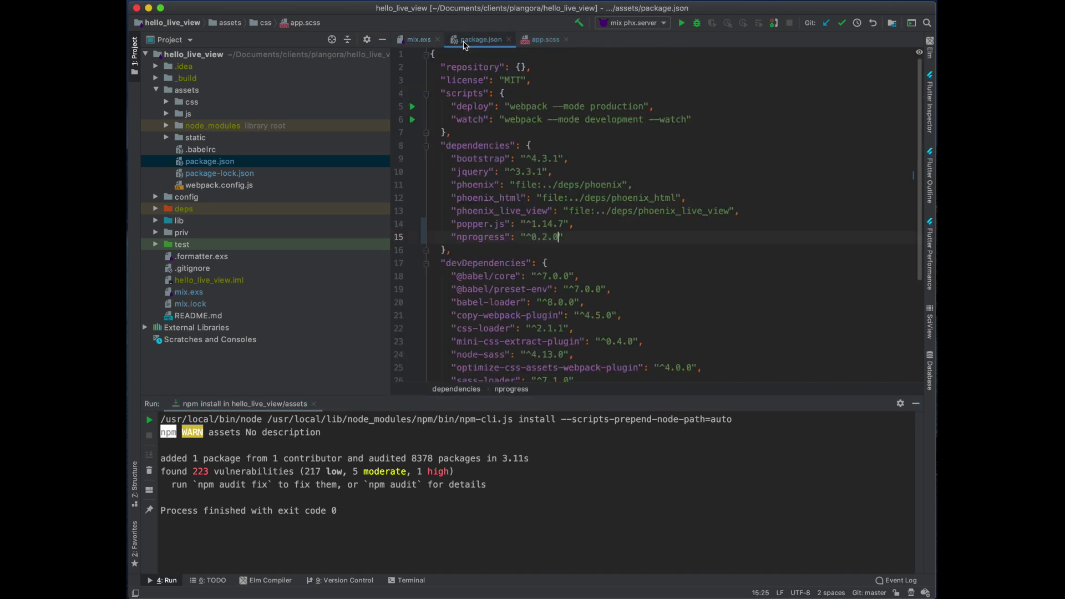
left_click(417, 38)
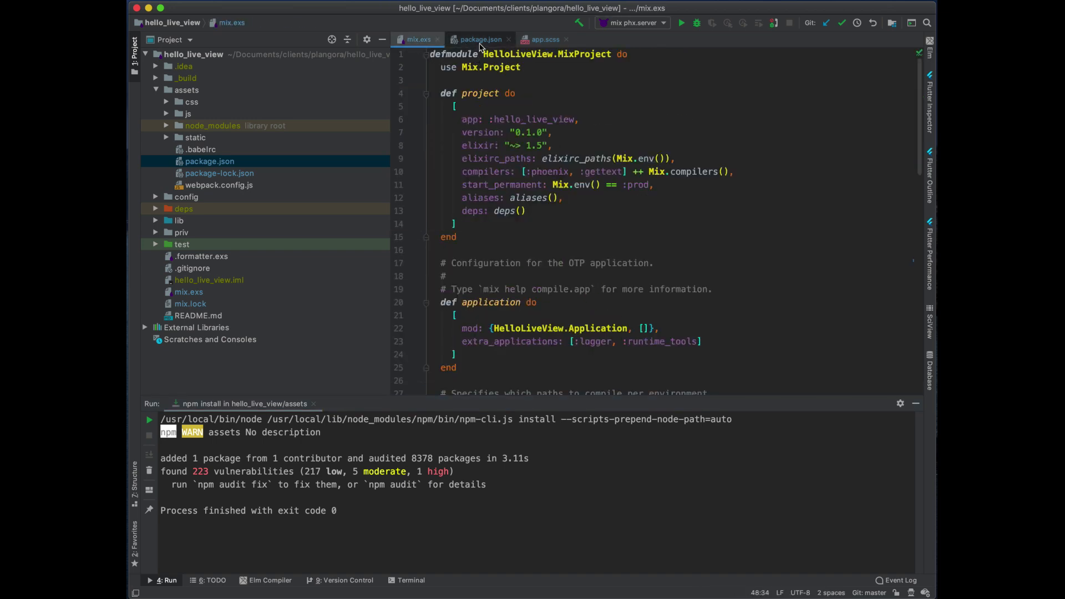
left_click(478, 39)
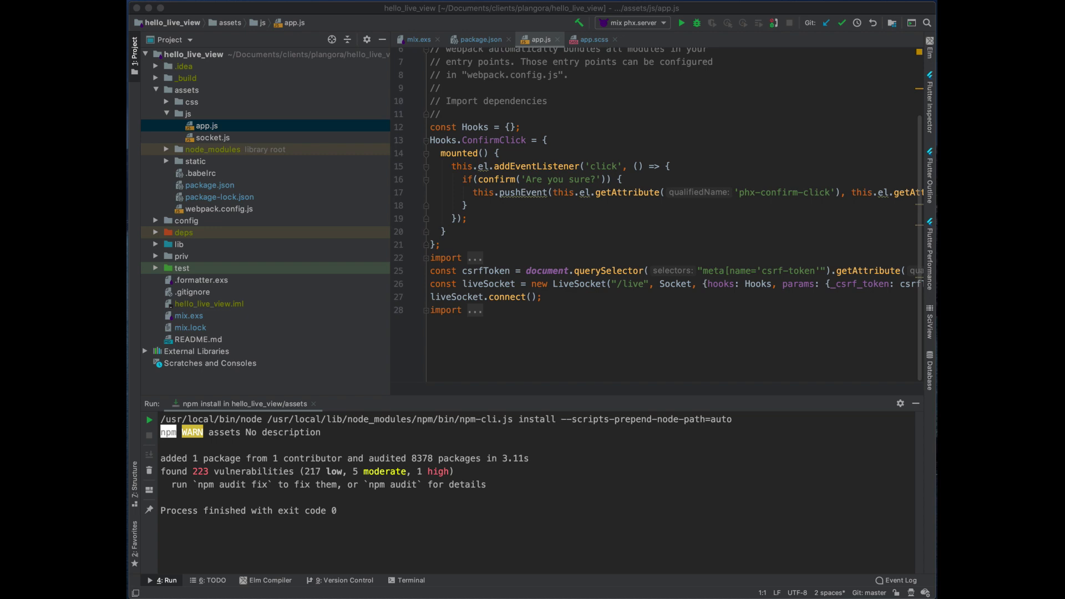
mouse_move(517, 158)
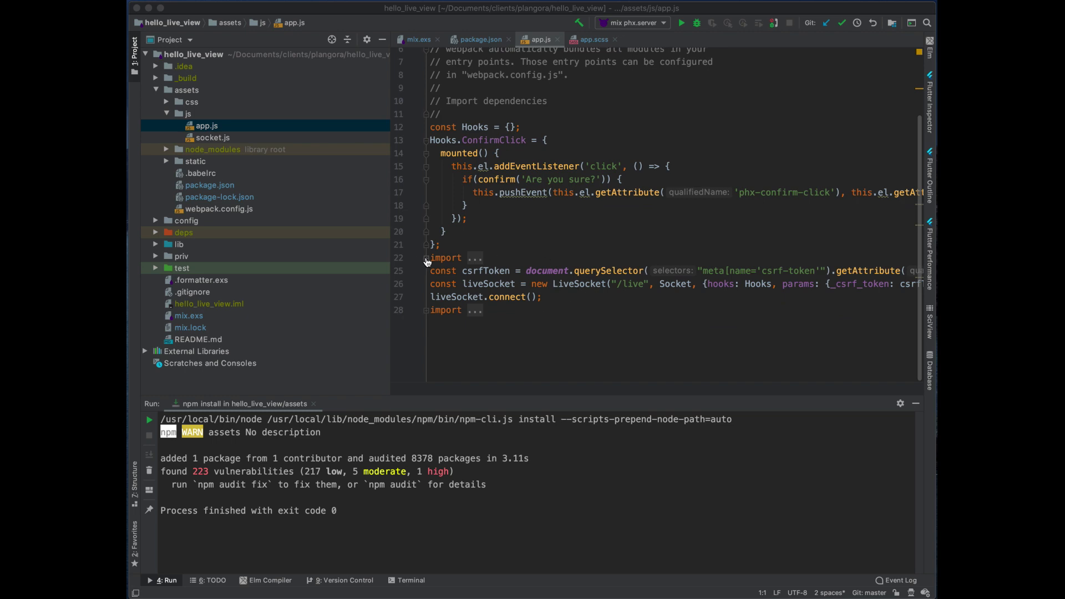
- Import NProgress and add a phx:page-loading-start window listener calling NProgress.start()
left_click(426, 257)
type("import NProgress f")
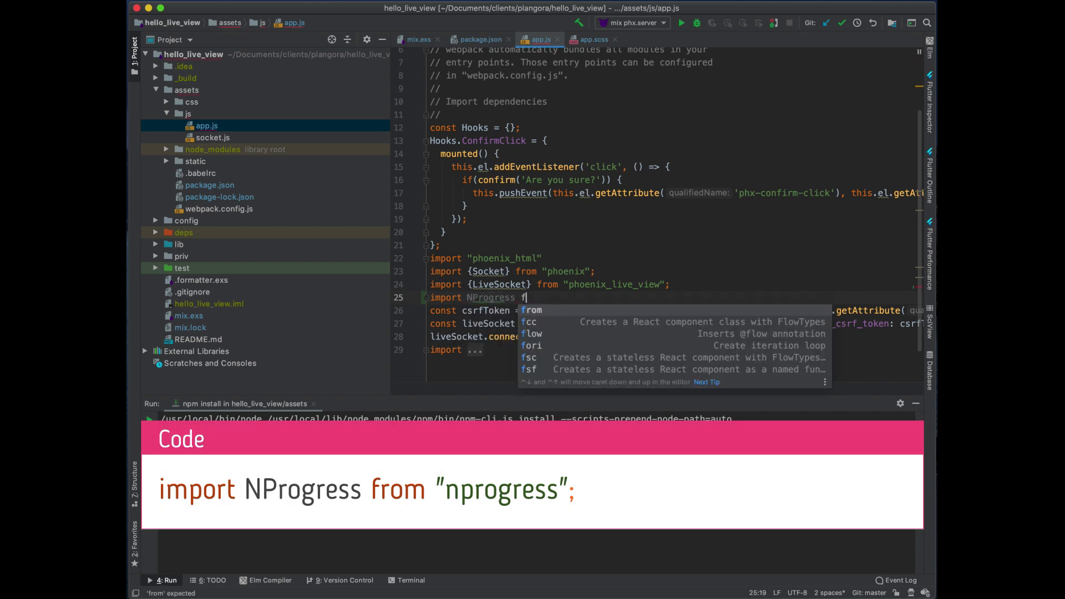
type("rom \"nprogress\";")
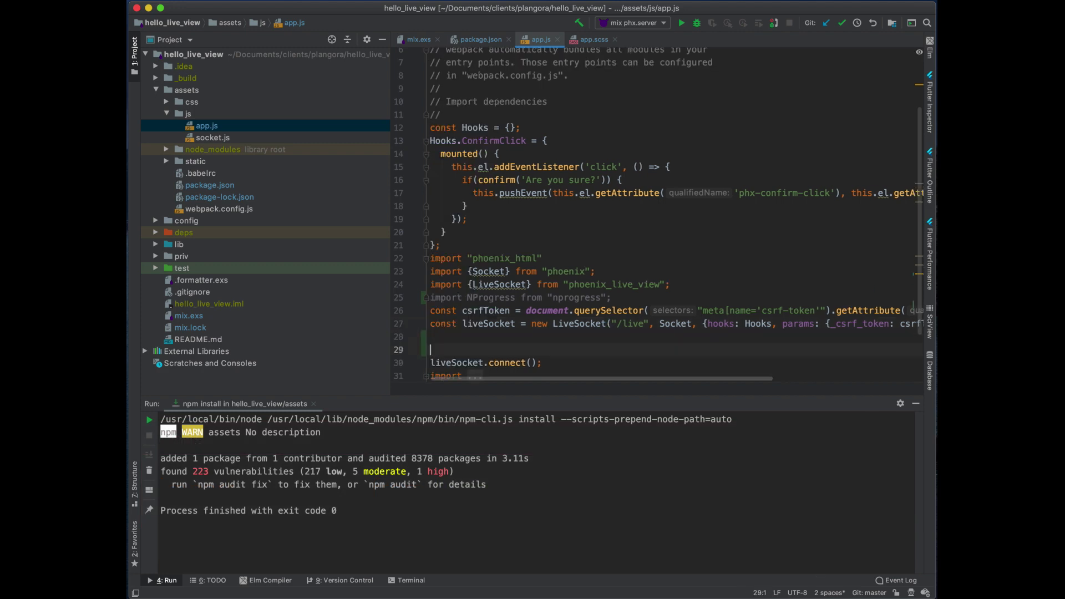
type("window")
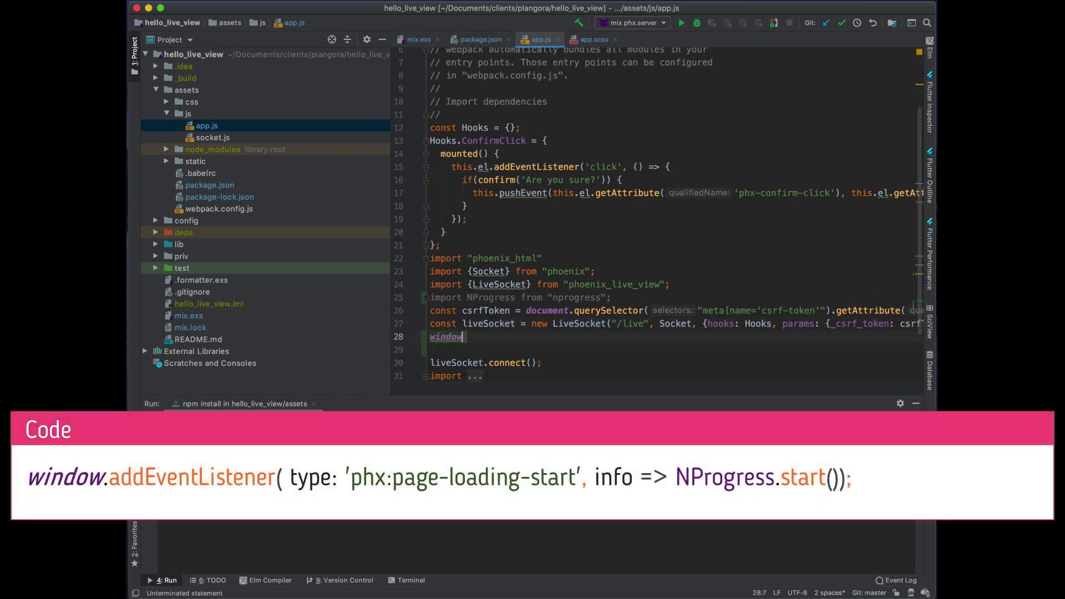
type(".ad")
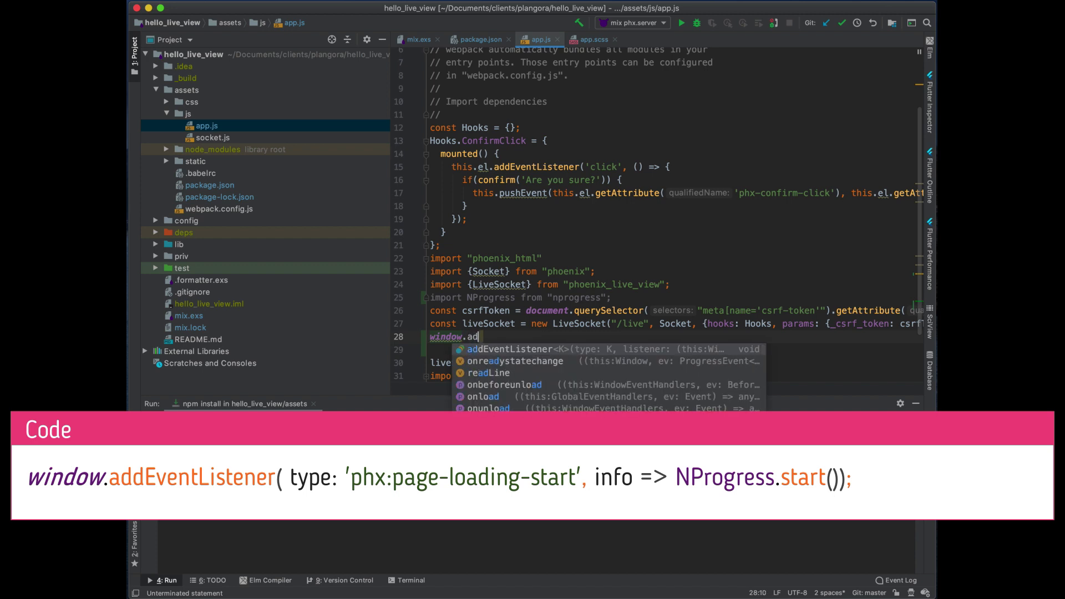
left_click(515, 348)
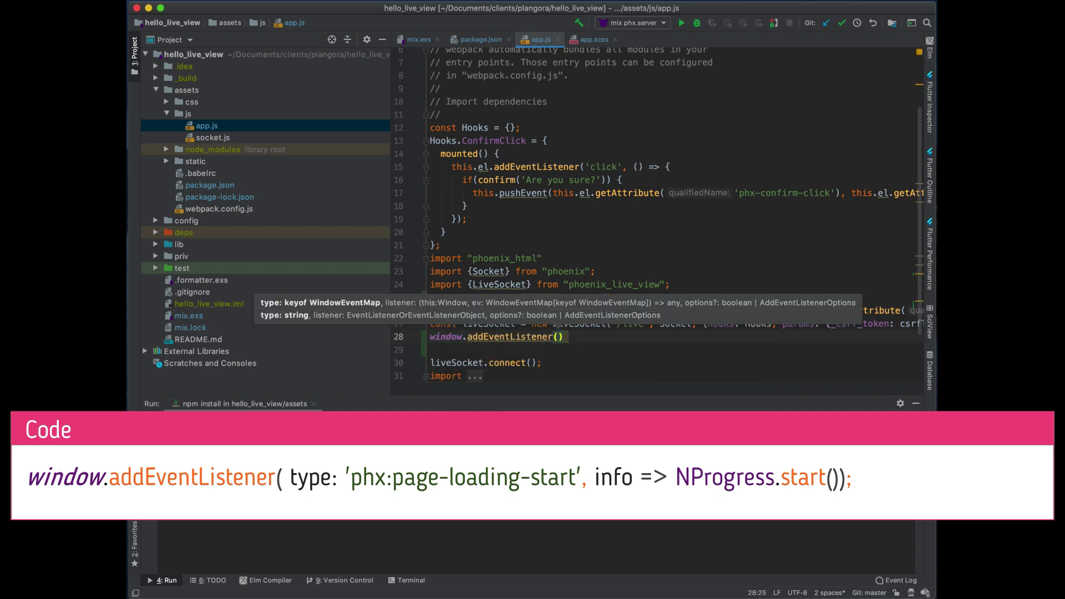
type("''")
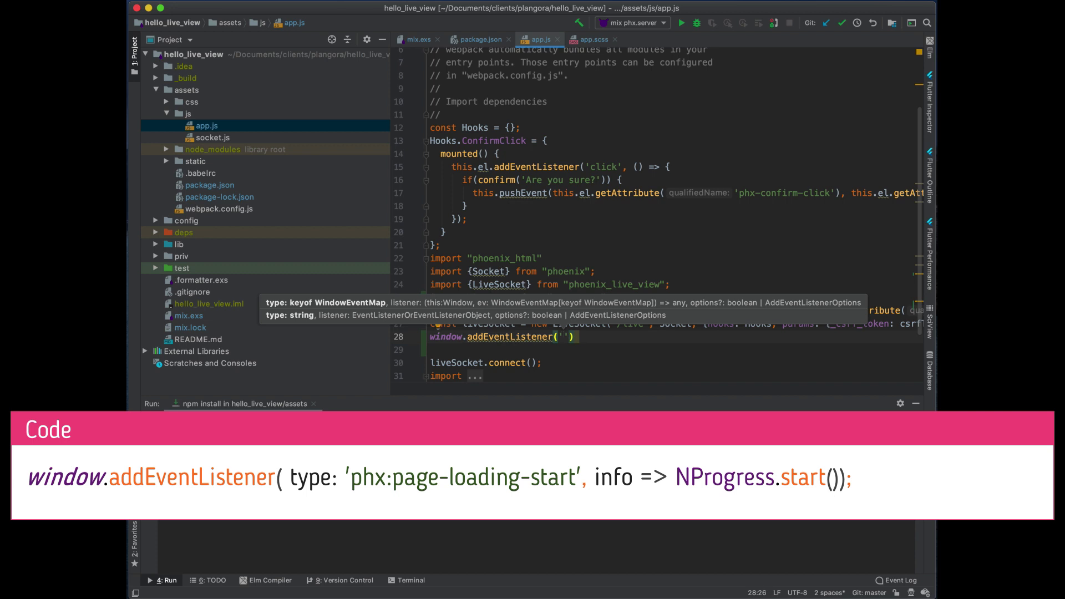
type("phx:pager-")
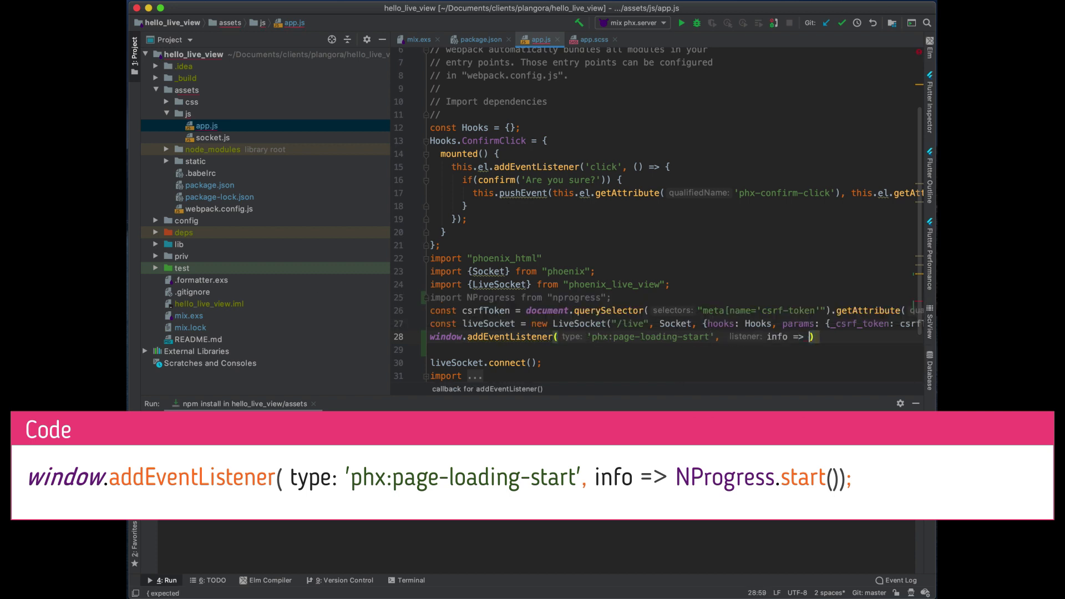
type("Np")
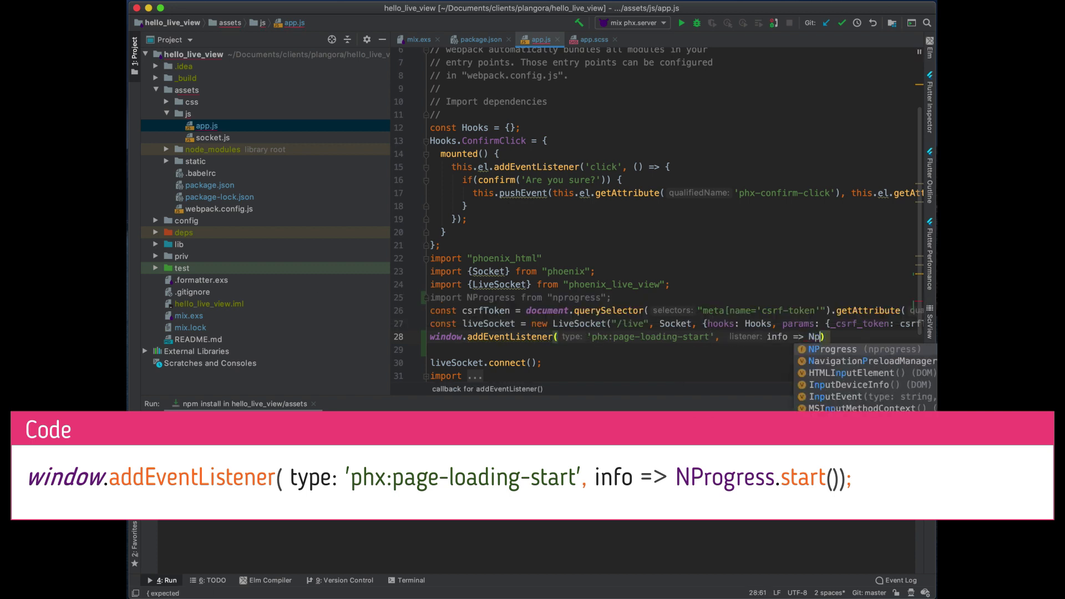
type("Progress.start(")
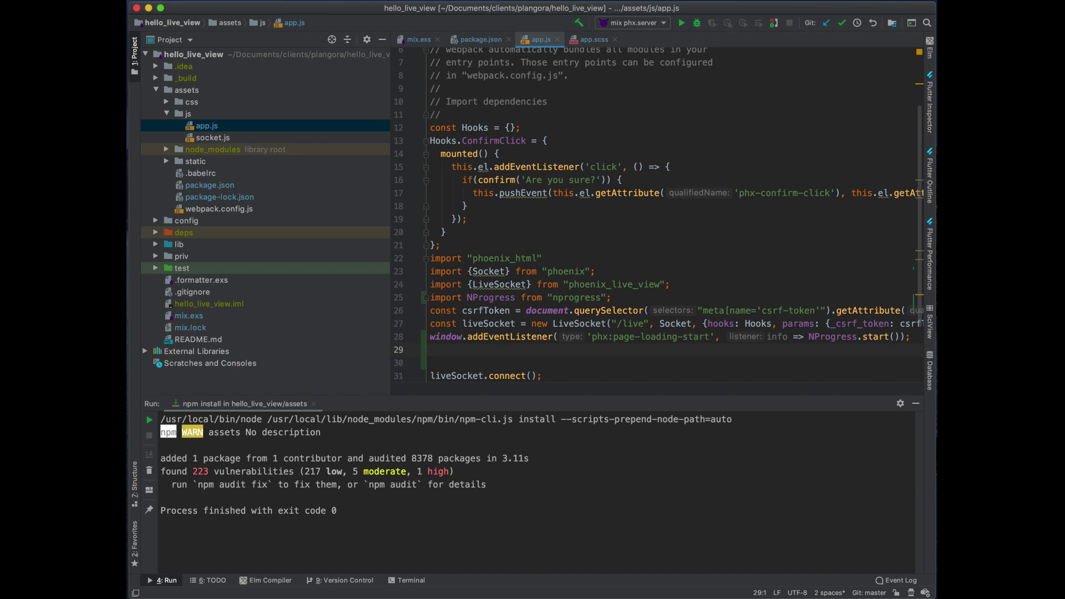
scroll("right", 3)
type("window.addEventListener('phx:page-loading-stop', info => NProgress.start());")
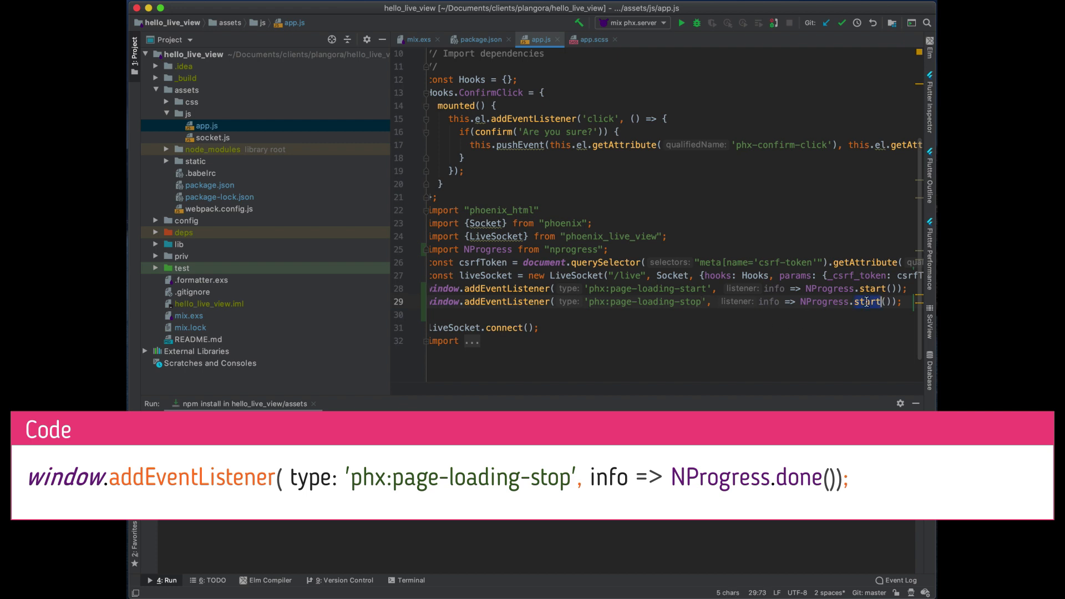
- Make the page-loading-stop listener call NProgress.done() and add window.liveSocket = liveSocket
type("done")
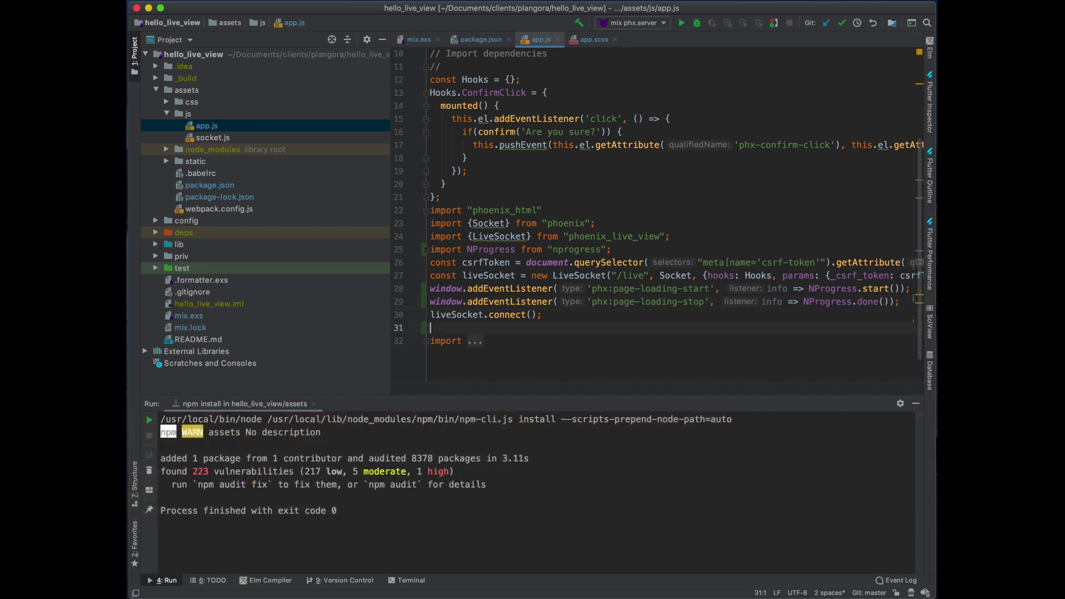
type("window.liveSocket = li")
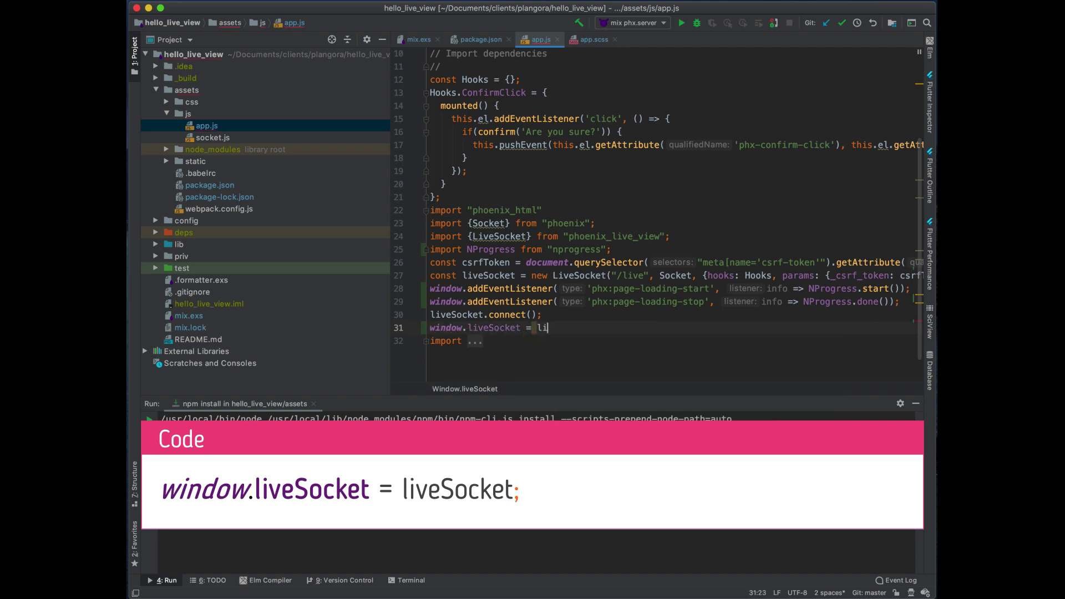
type("veSocket;")
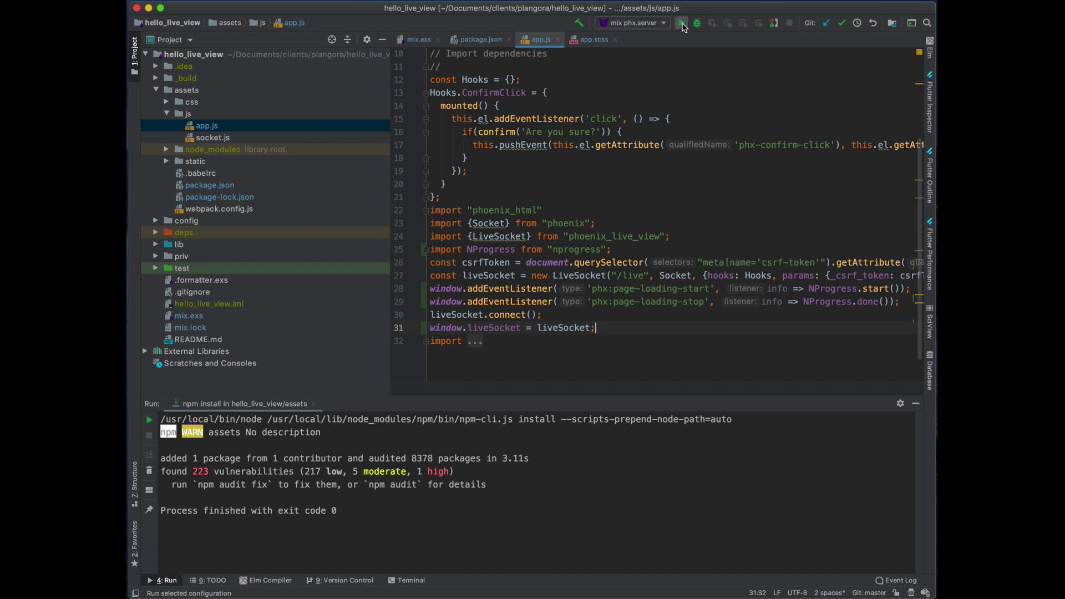
- Start the Phoenix server, load localhost:4000, and open user test1's edit form
left_click(680, 22)
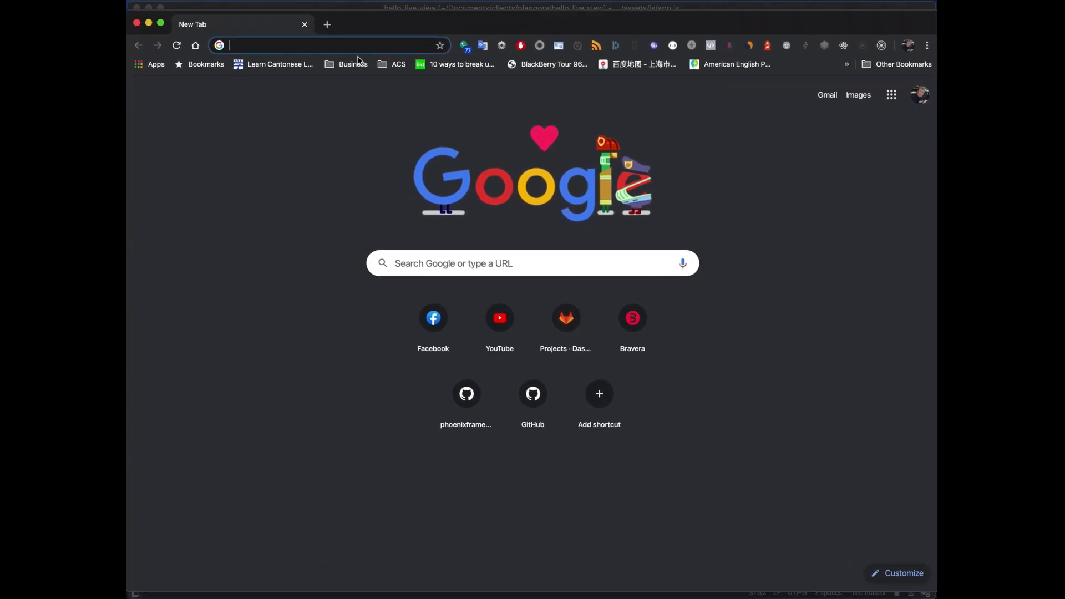
type("localhost:4000")
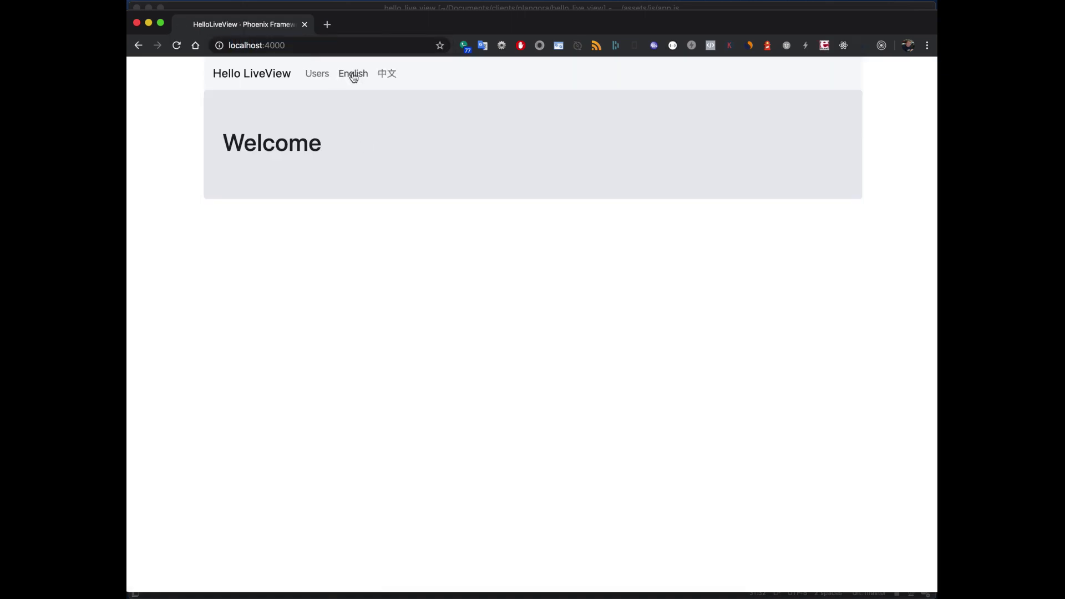
left_click(317, 73)
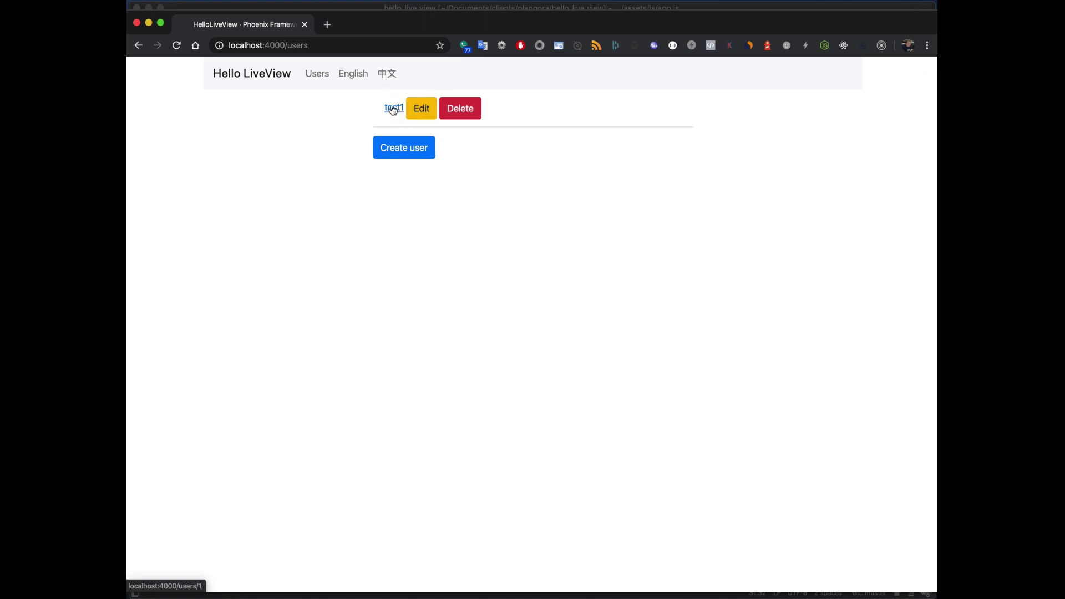
left_click(393, 108)
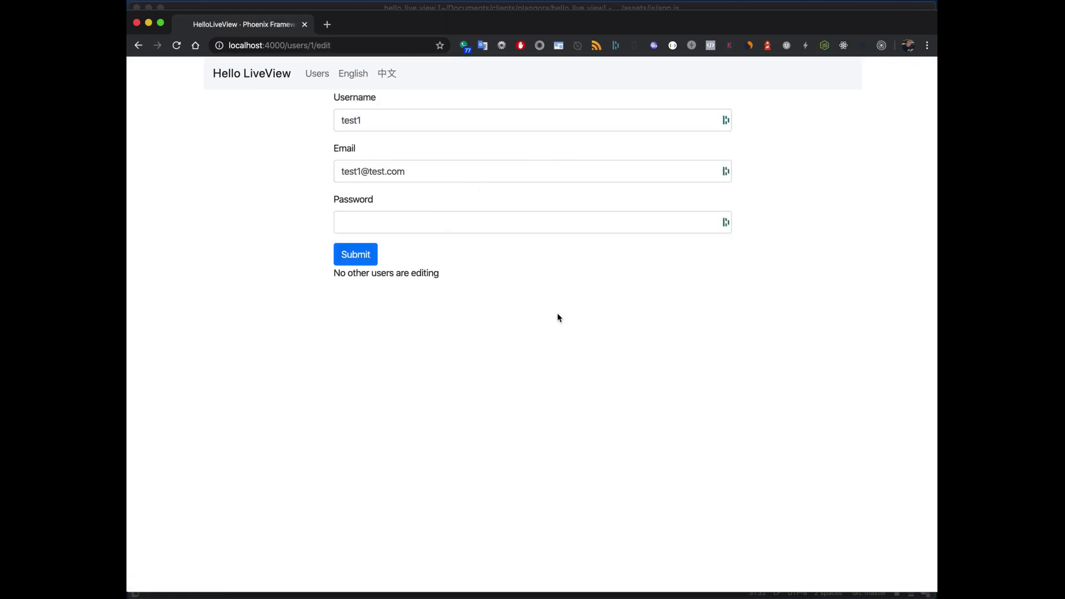
mouse_move(421, 395)
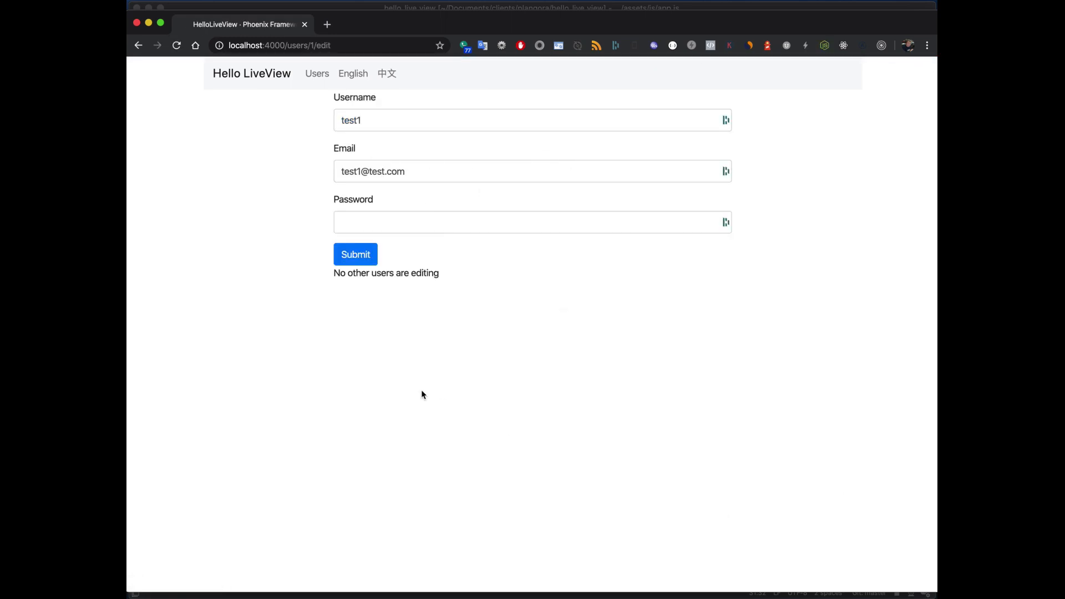
- Open DevTools, clear the console, and run liveSocket.enableDebug()
key("F12")
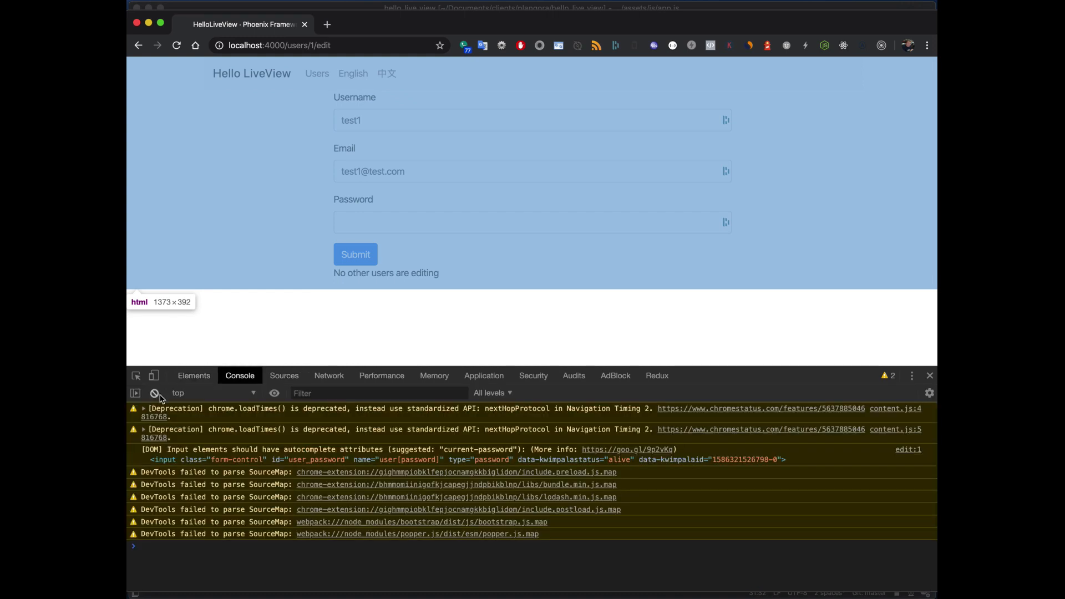
left_click(154, 392)
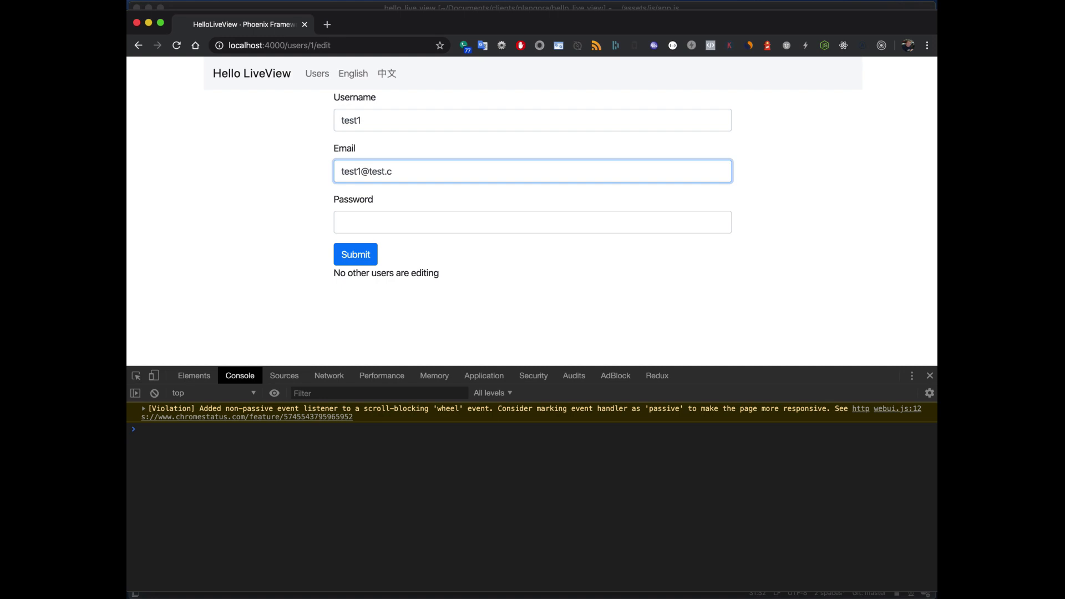
type("om")
left_click(532, 429)
type("liveSocket")
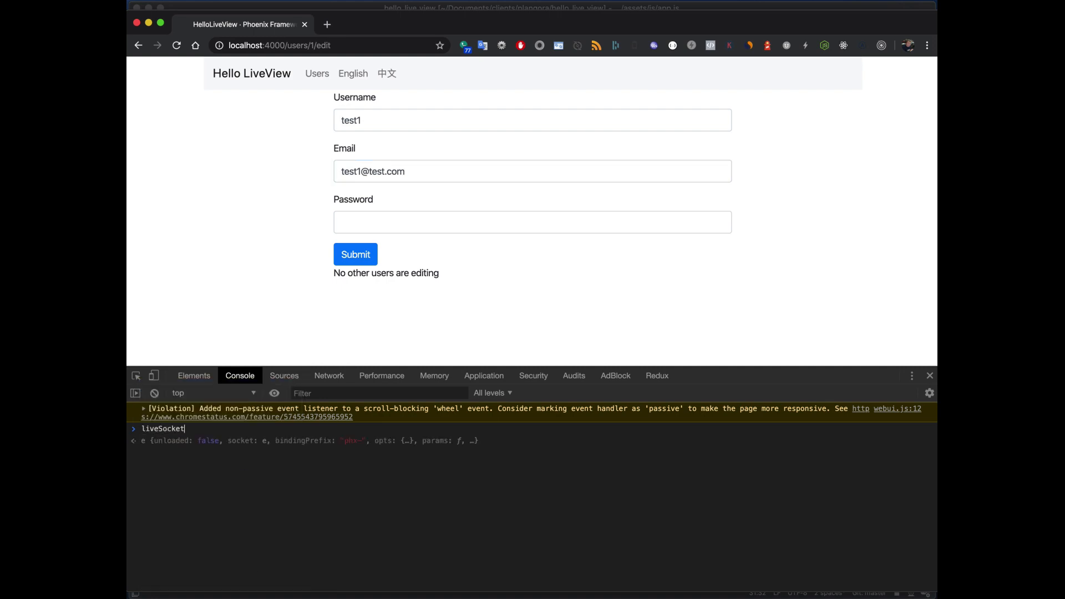
type(".activeElement")
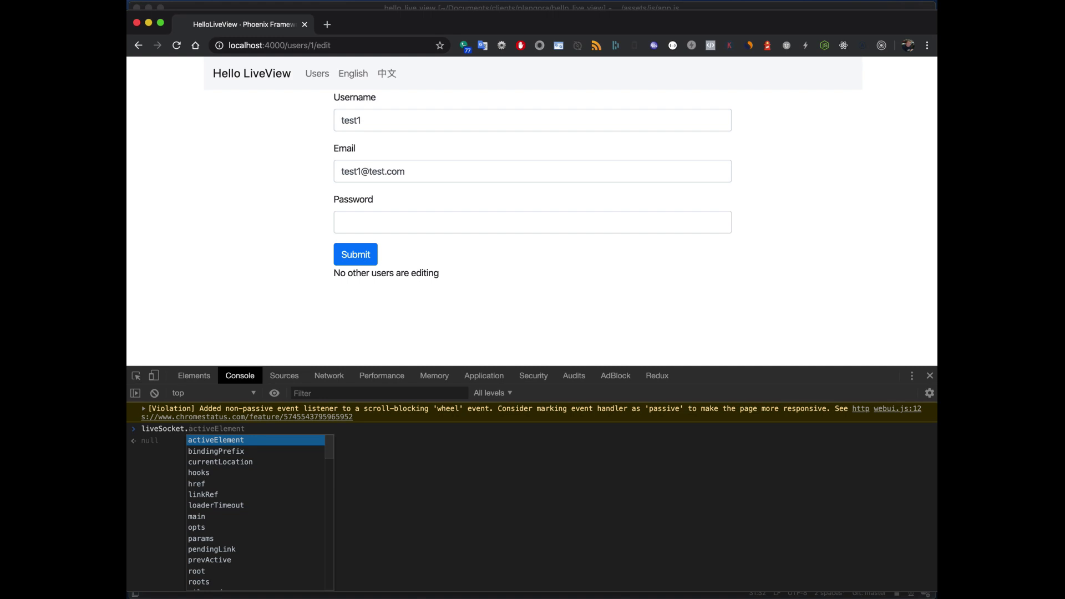
type("enableDebug")
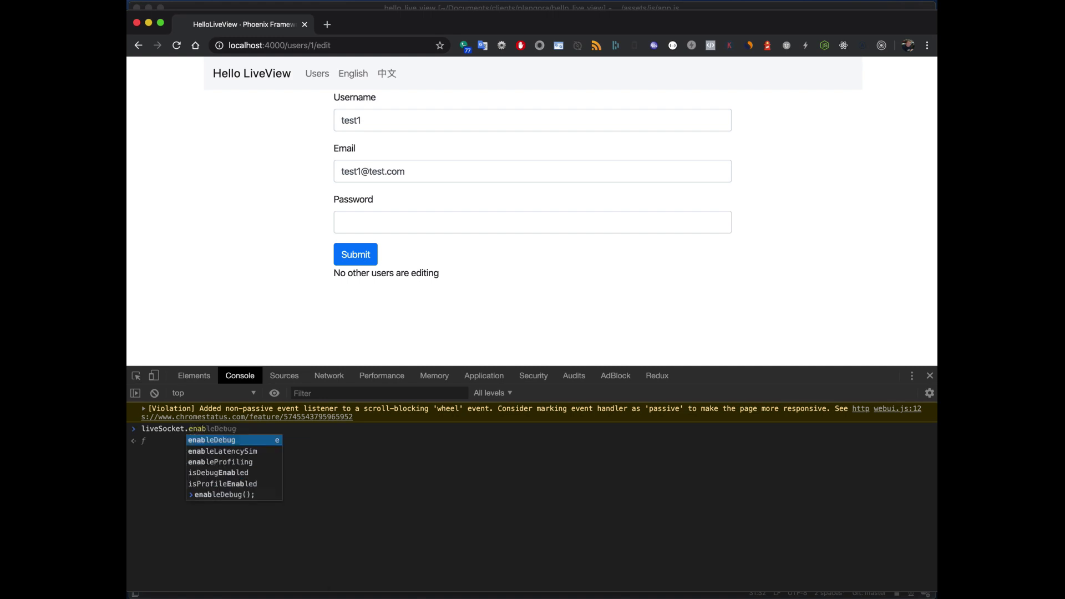
key("Enter")
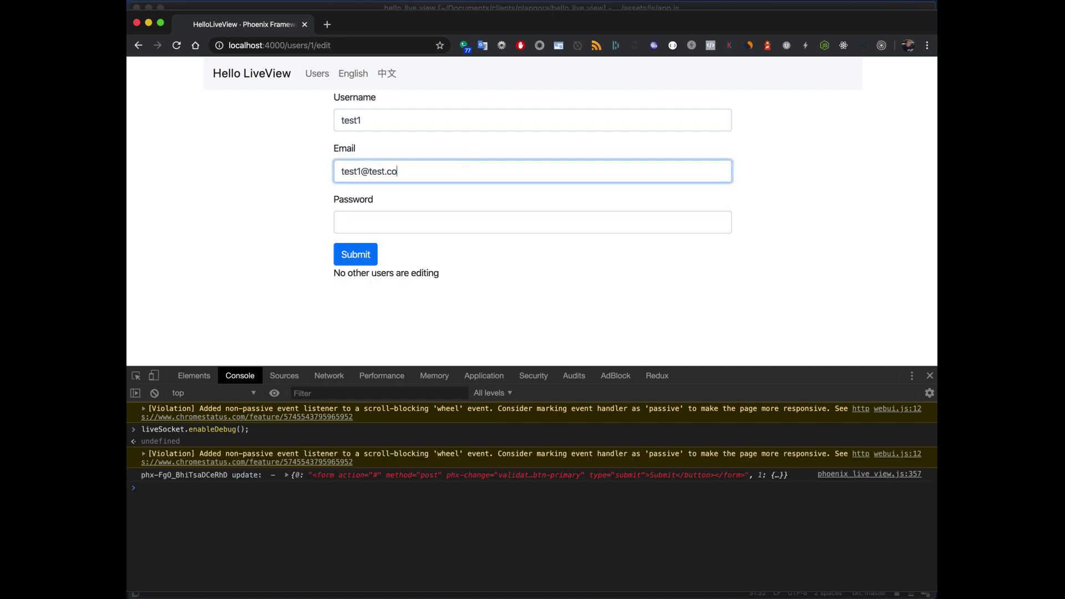
key("Backspace")
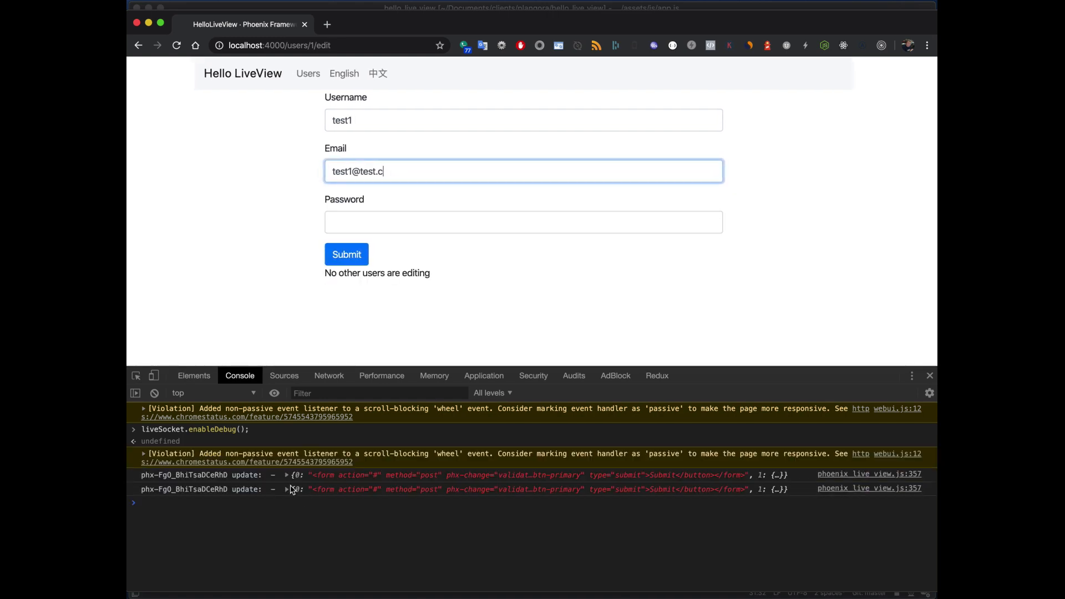
left_click(286, 487)
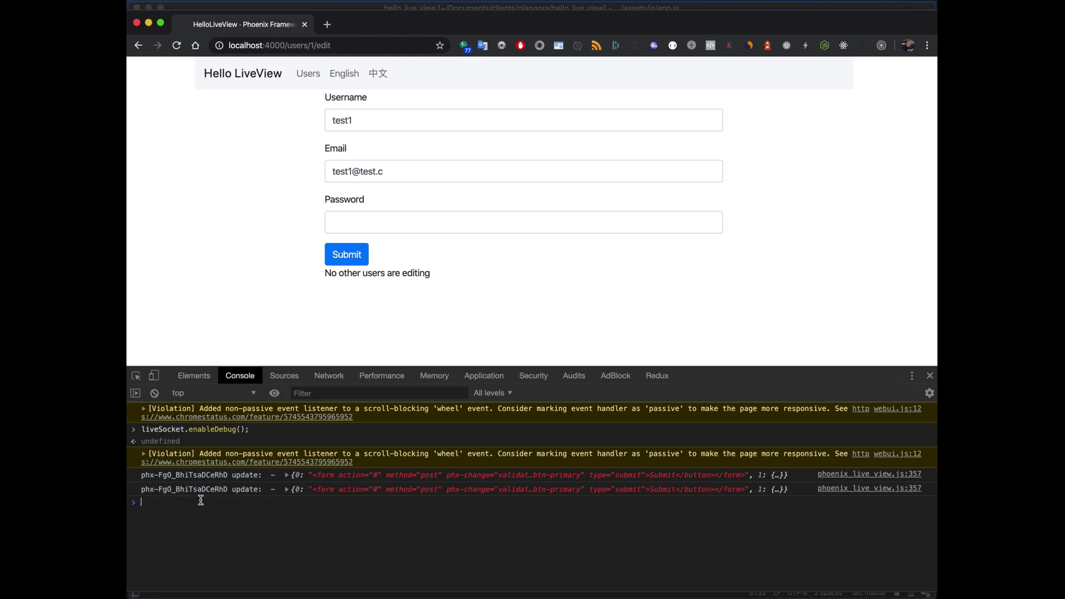
- Turn on LiveView profiling from the Chrome console so each update logs toString diff, morphdom and patch timings
type("liveSocket.enableDebug")
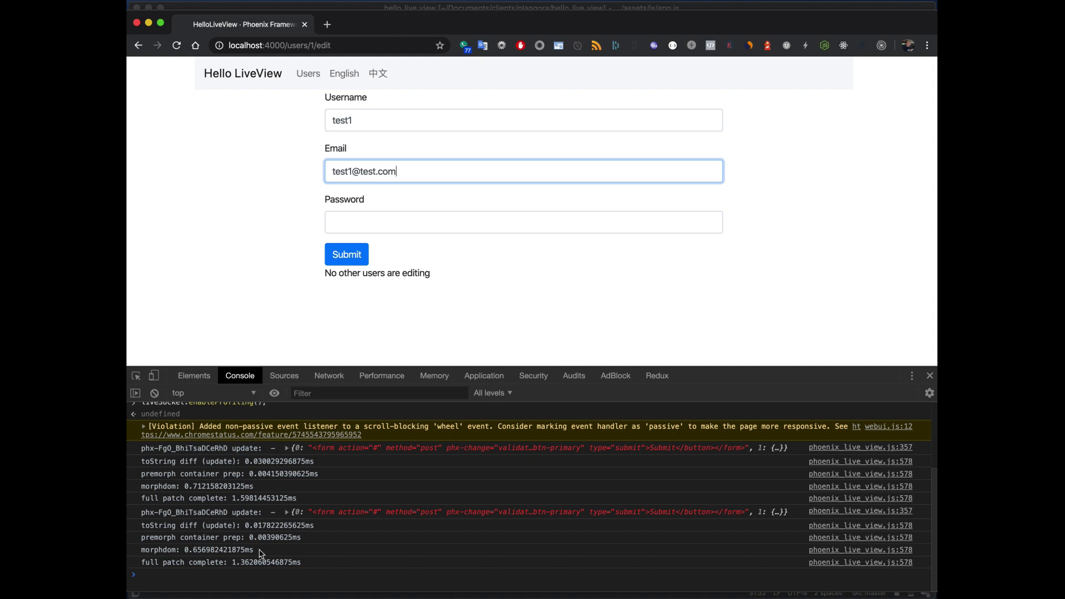
mouse_move(275, 548)
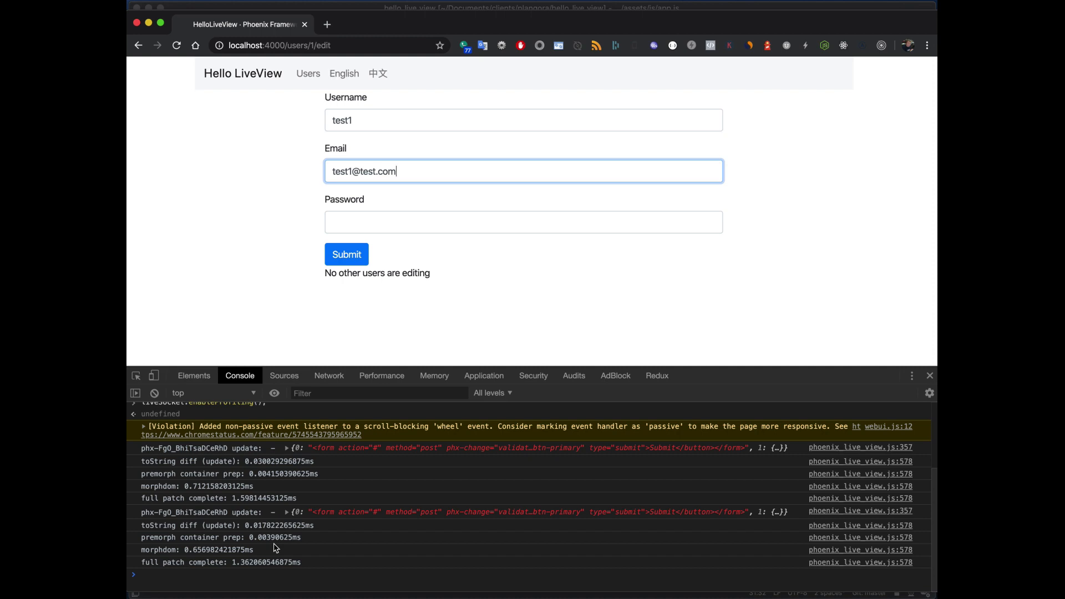
left_click(346, 393)
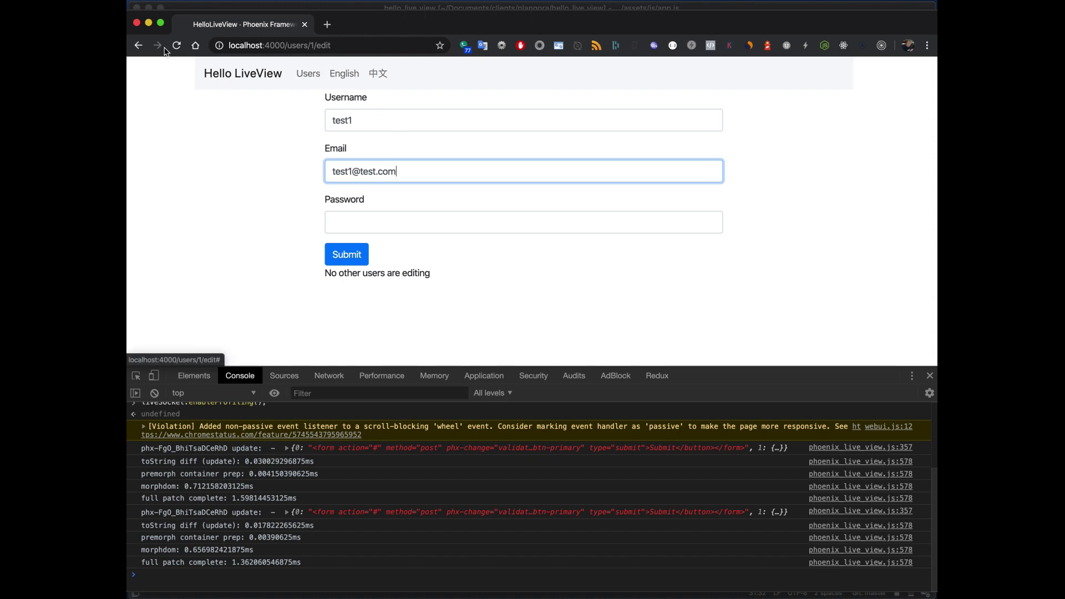
left_click(139, 46)
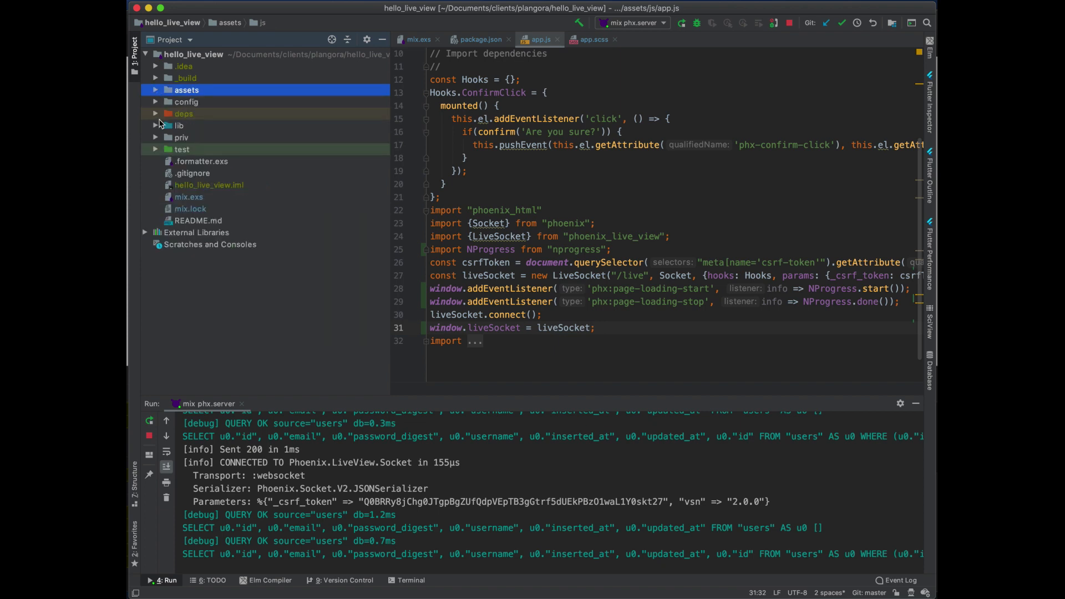
- Give the list-group-item li in live/user_row.ex an id attribute beginning with 'user-'
left_click(155, 125)
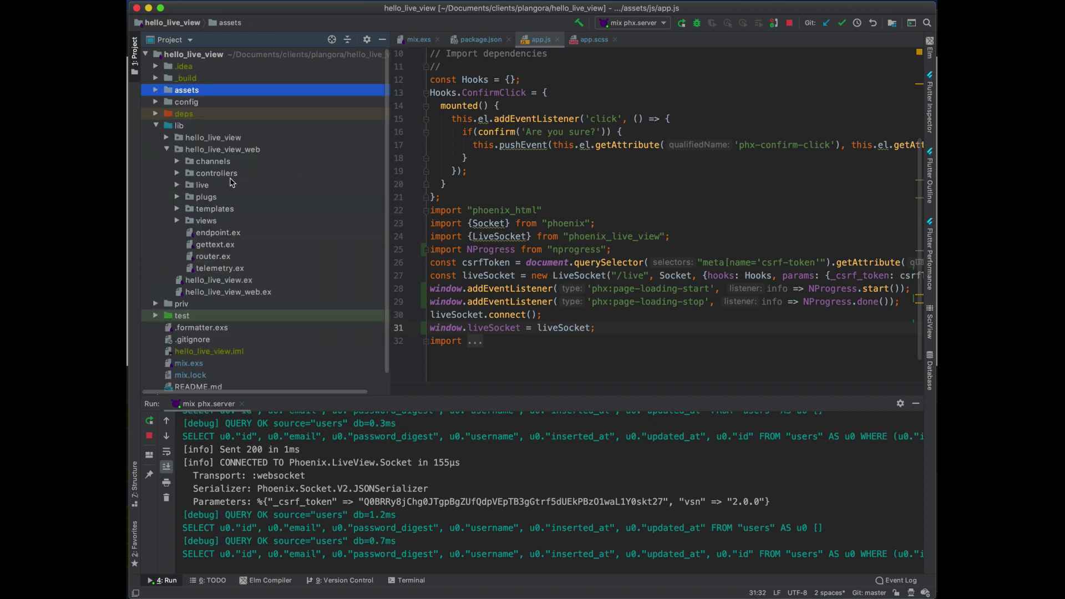
mouse_move(179, 213)
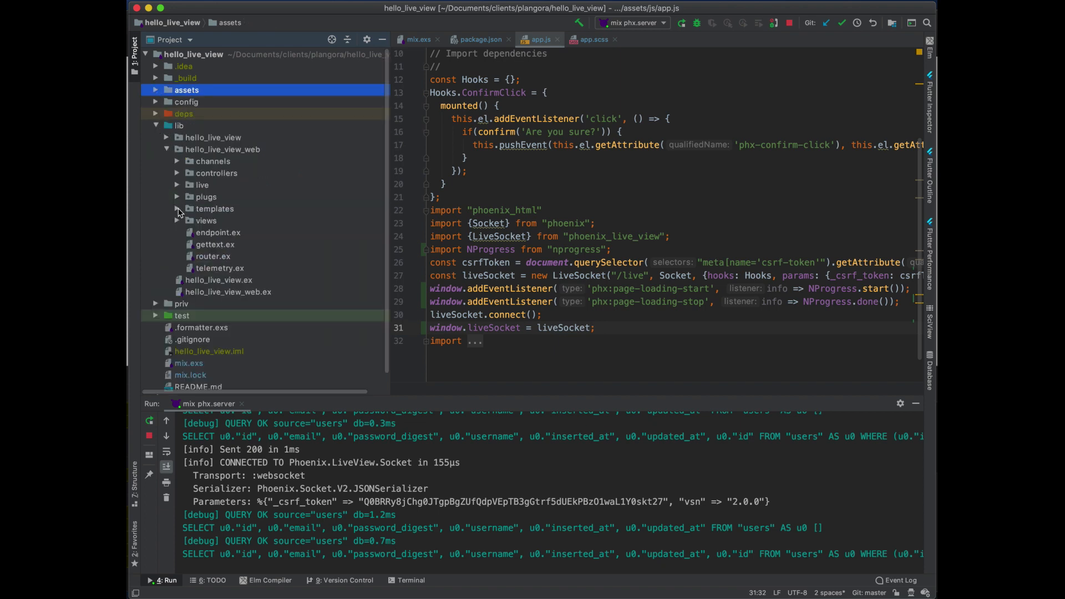
left_click(177, 209)
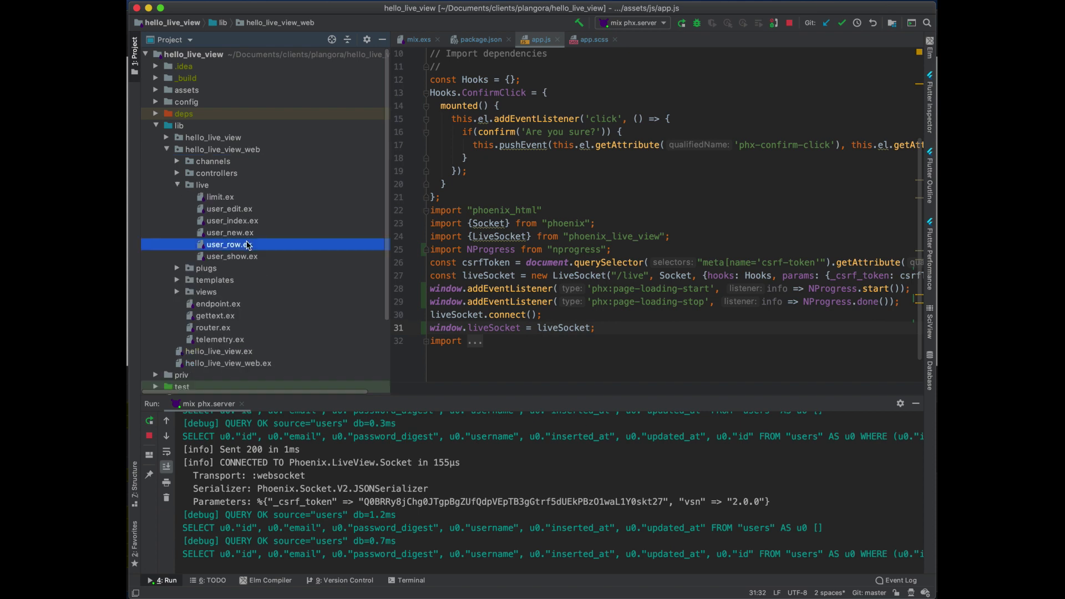
double_click(229, 244)
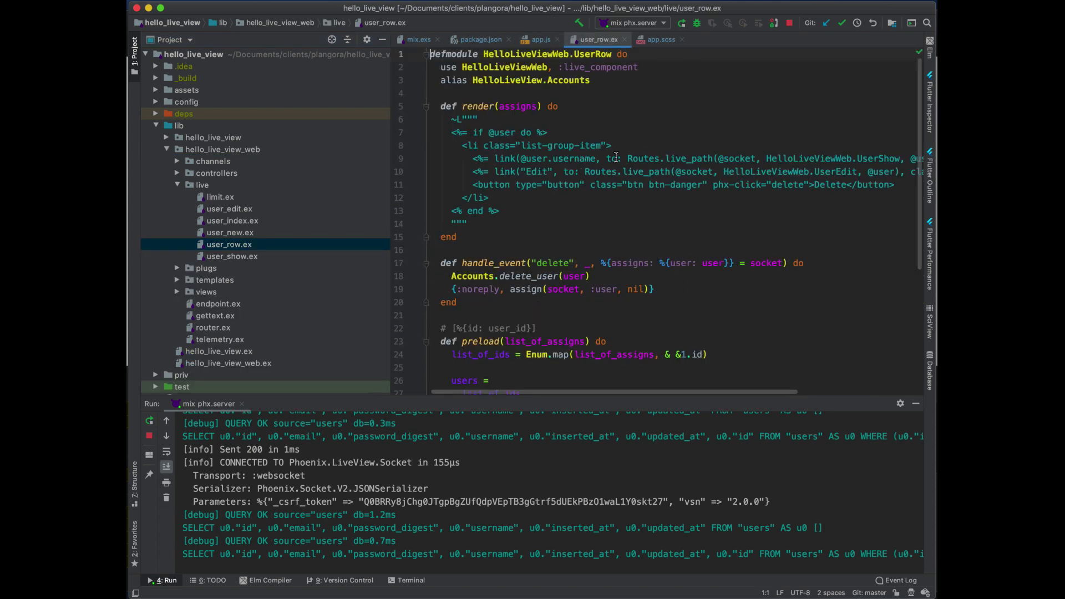
type("id=\"")
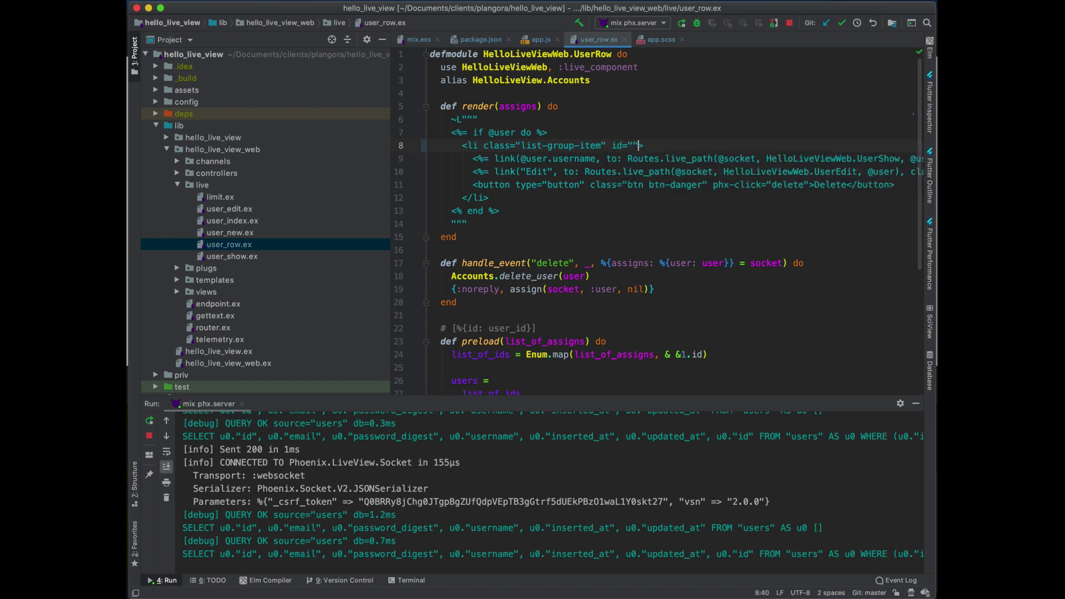
type("user-<")
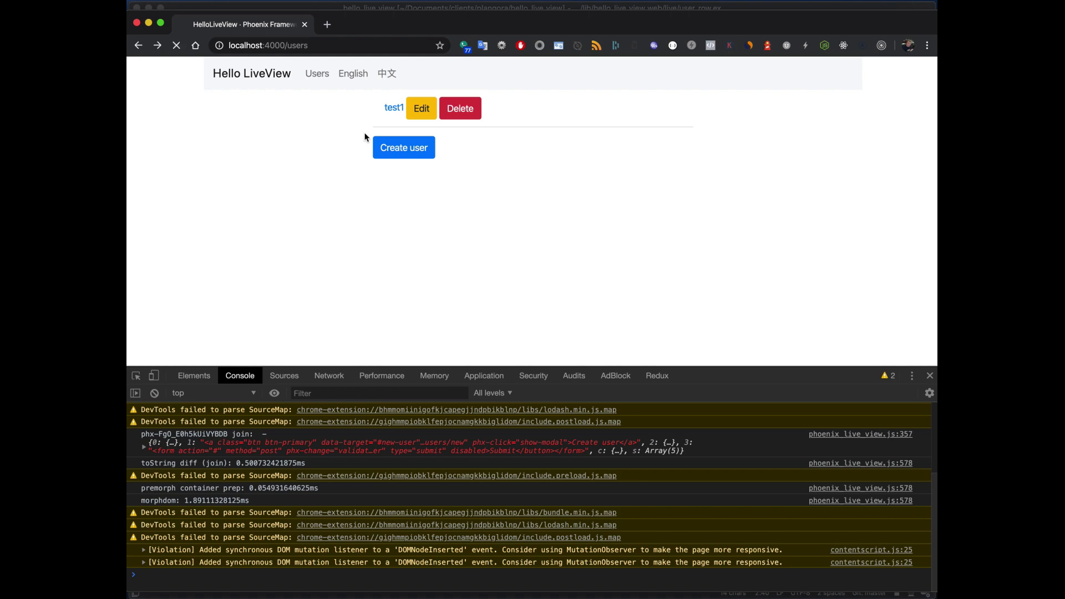
- Inspect test1's row on the reloaded users page to confirm it renders with id user-0
right_click(403, 148)
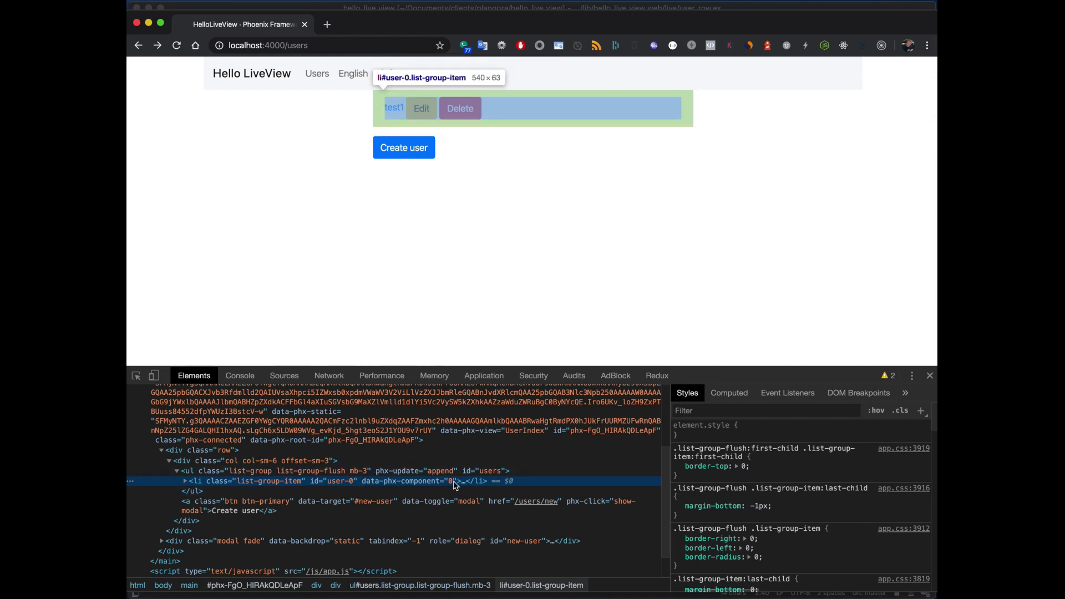
mouse_move(444, 470)
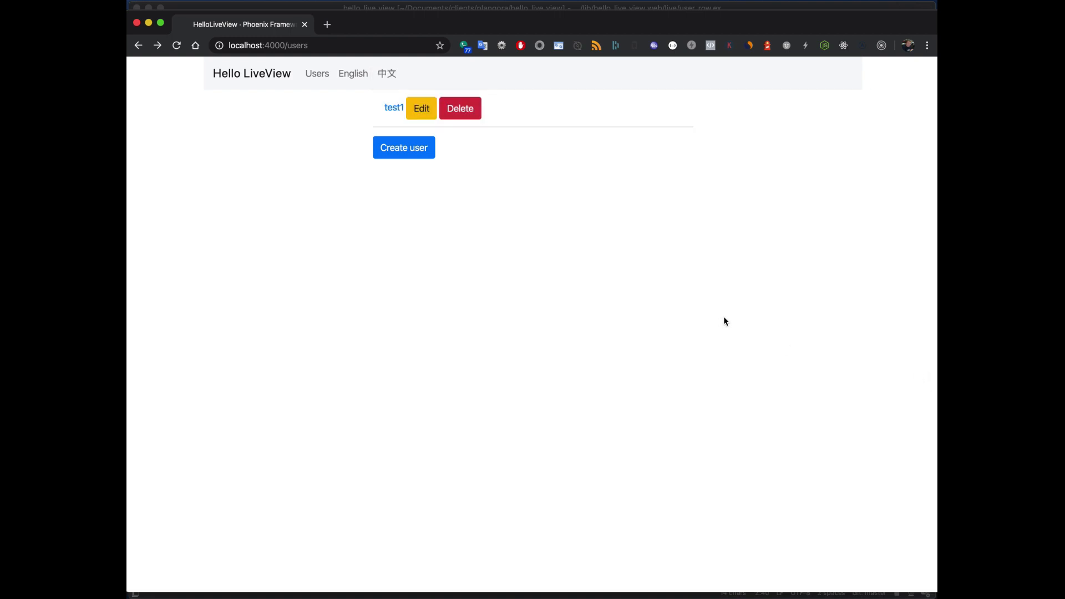
mouse_move(729, 322)
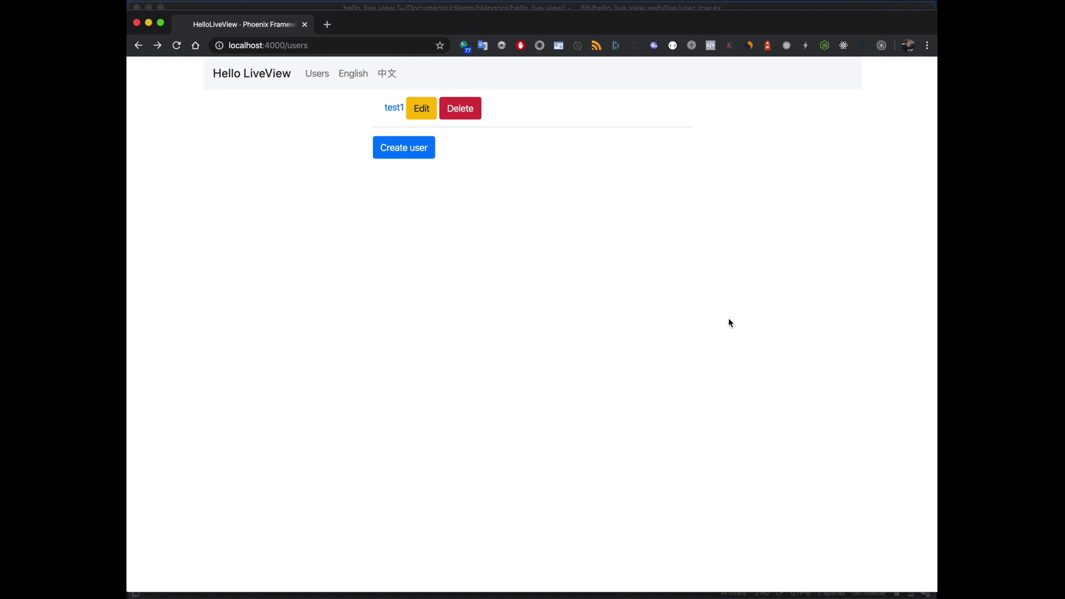